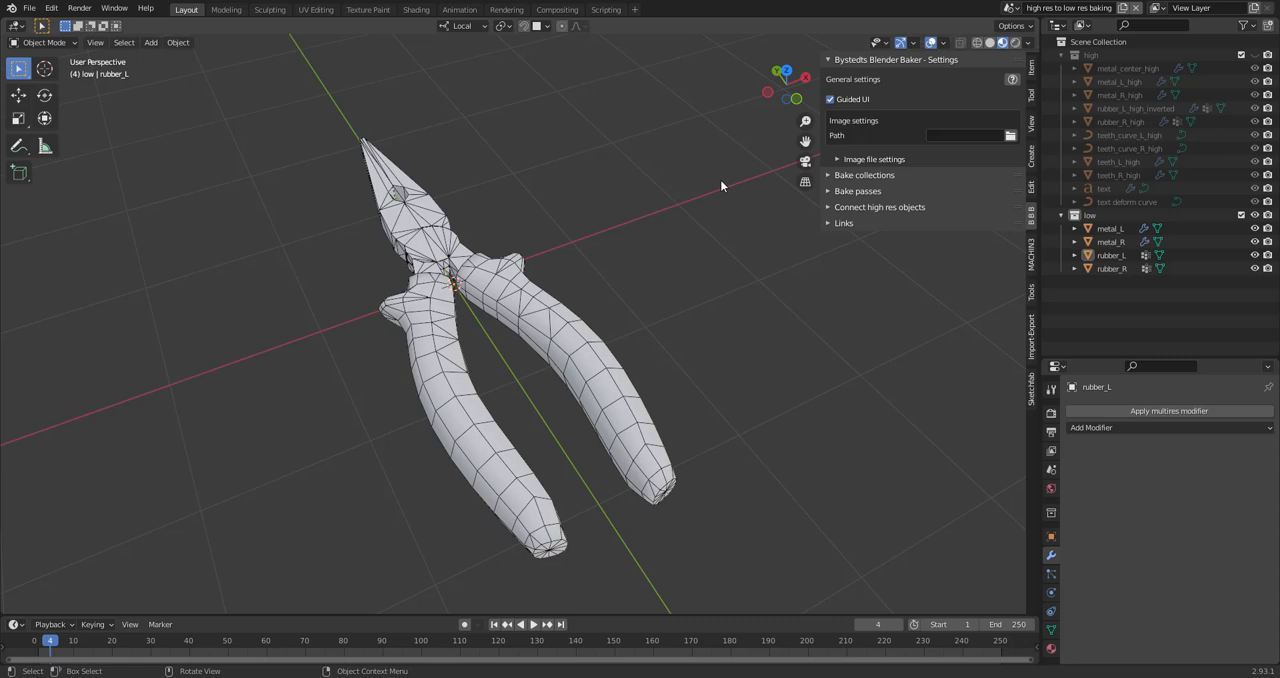
Step: Reveal the baker's image, file and collection settings and accept an output folder for the pliers bakes
left_click(830, 100)
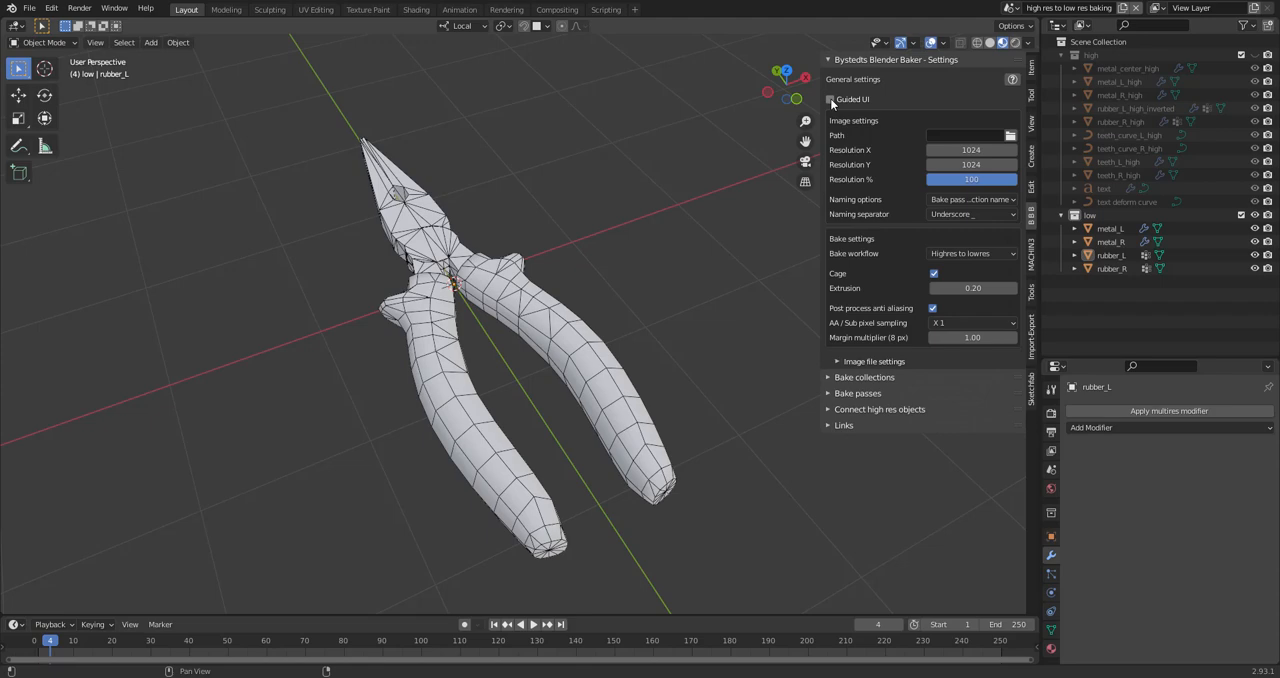
left_click(836, 360)
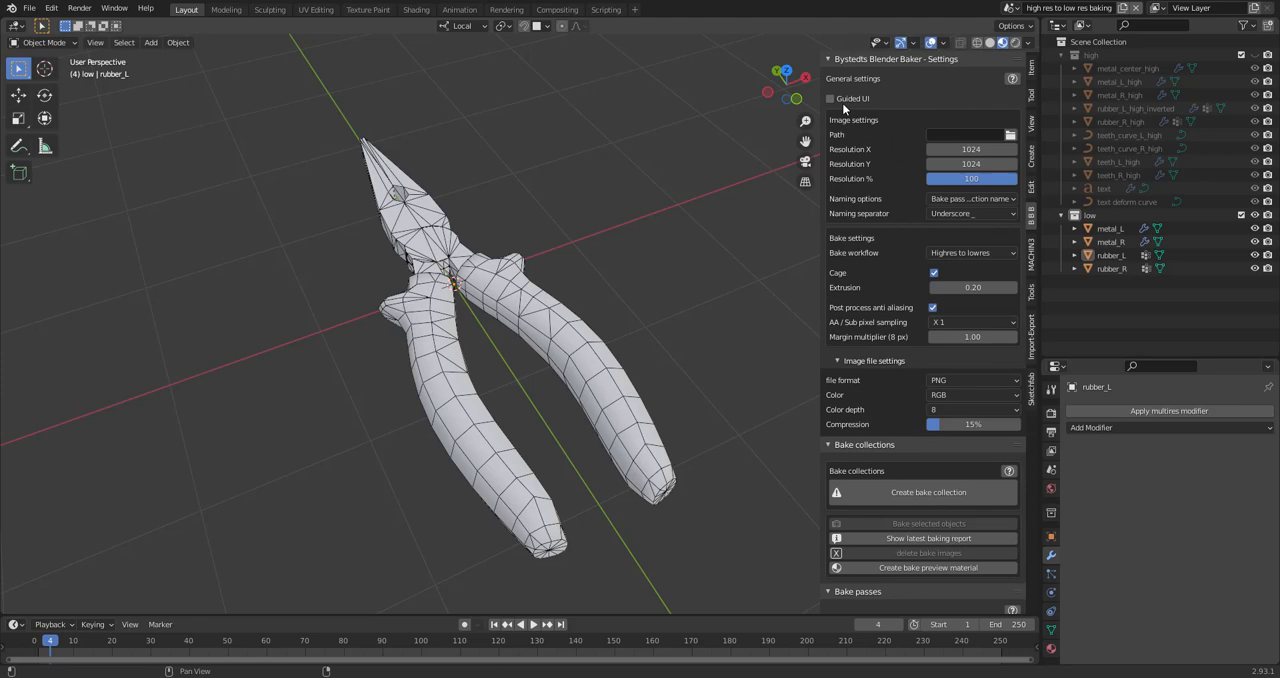
left_click(830, 100)
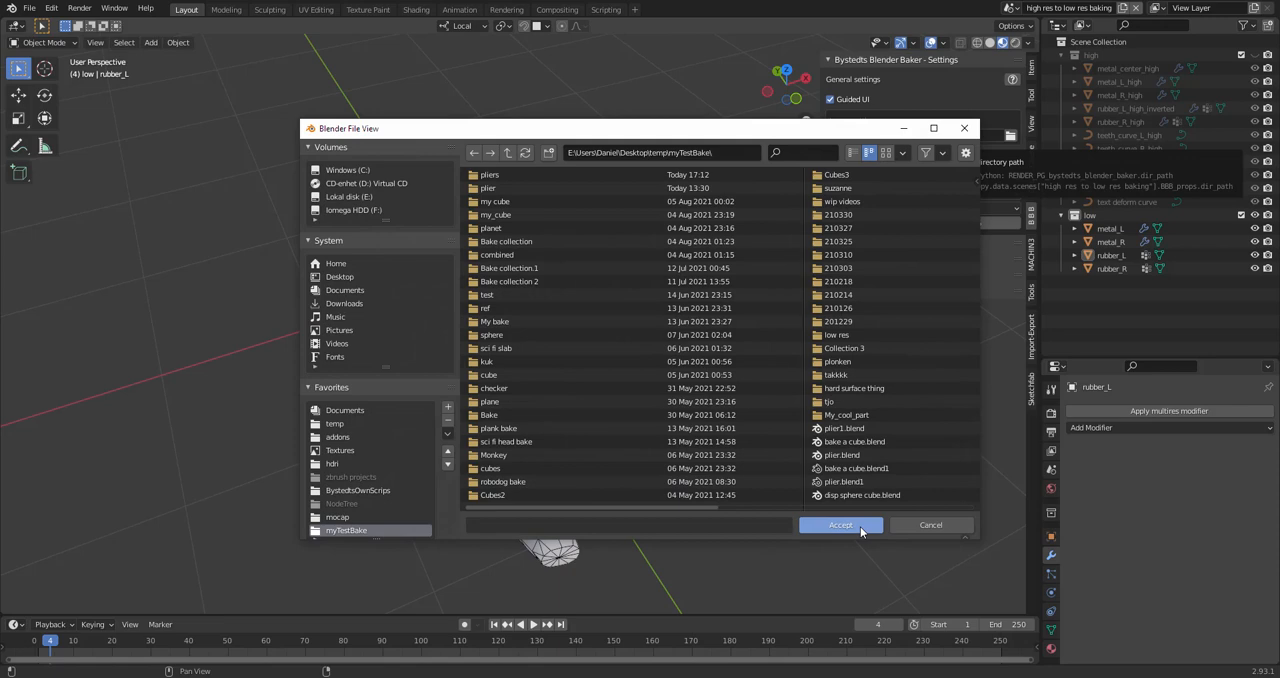
left_click(840, 524)
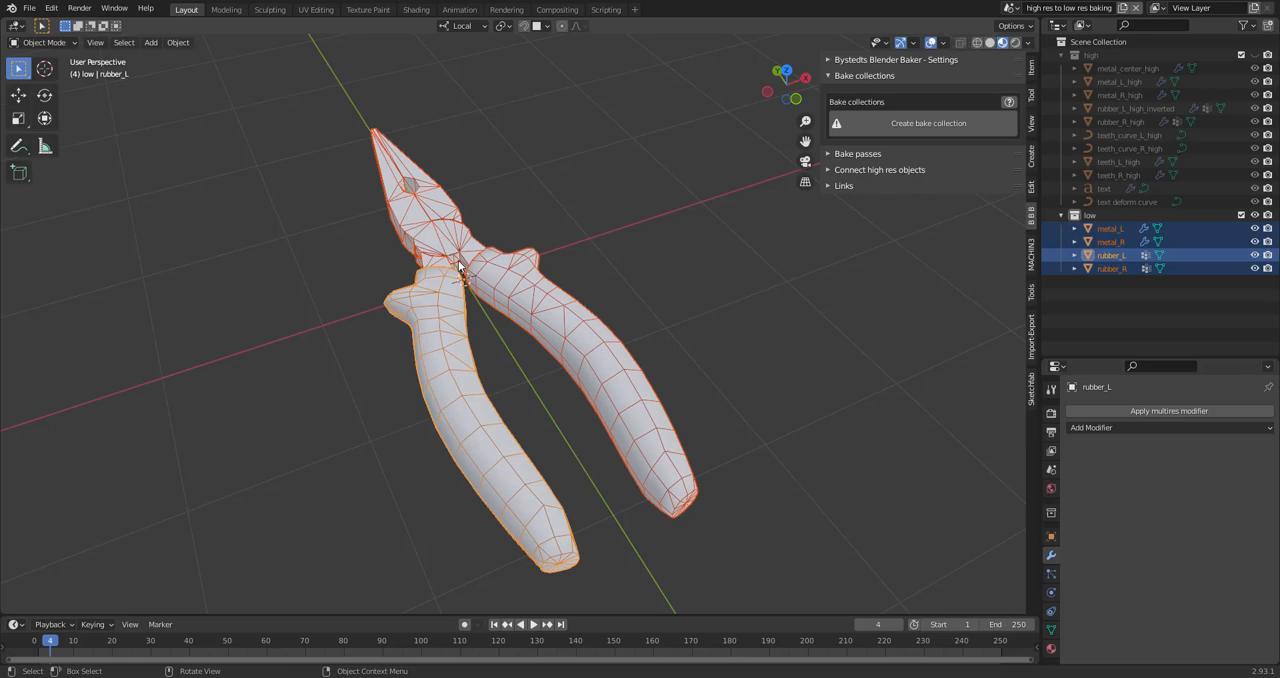
Step: Create the 'pliers' bake collection from the four selected low-poly pieces
left_click(928, 122)
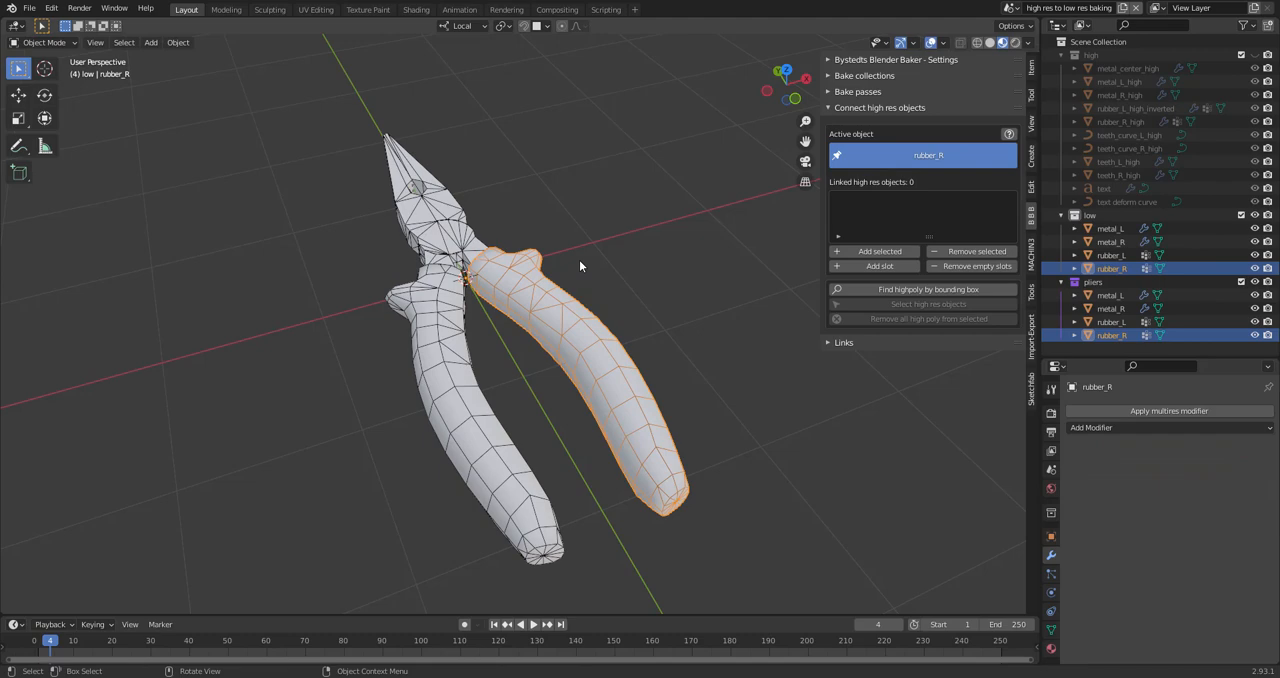
Step: Link every low-poly pliers piece to its high-res mesh by bounding box
left_click(928, 288)
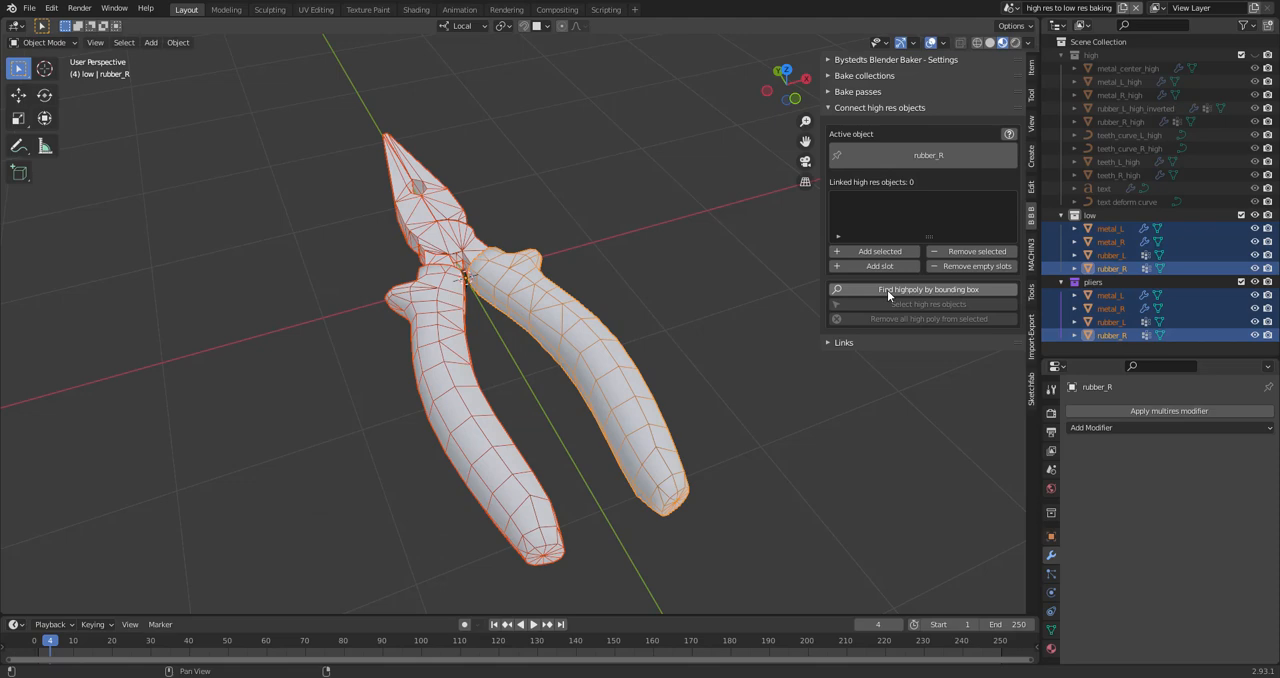
left_click(920, 288)
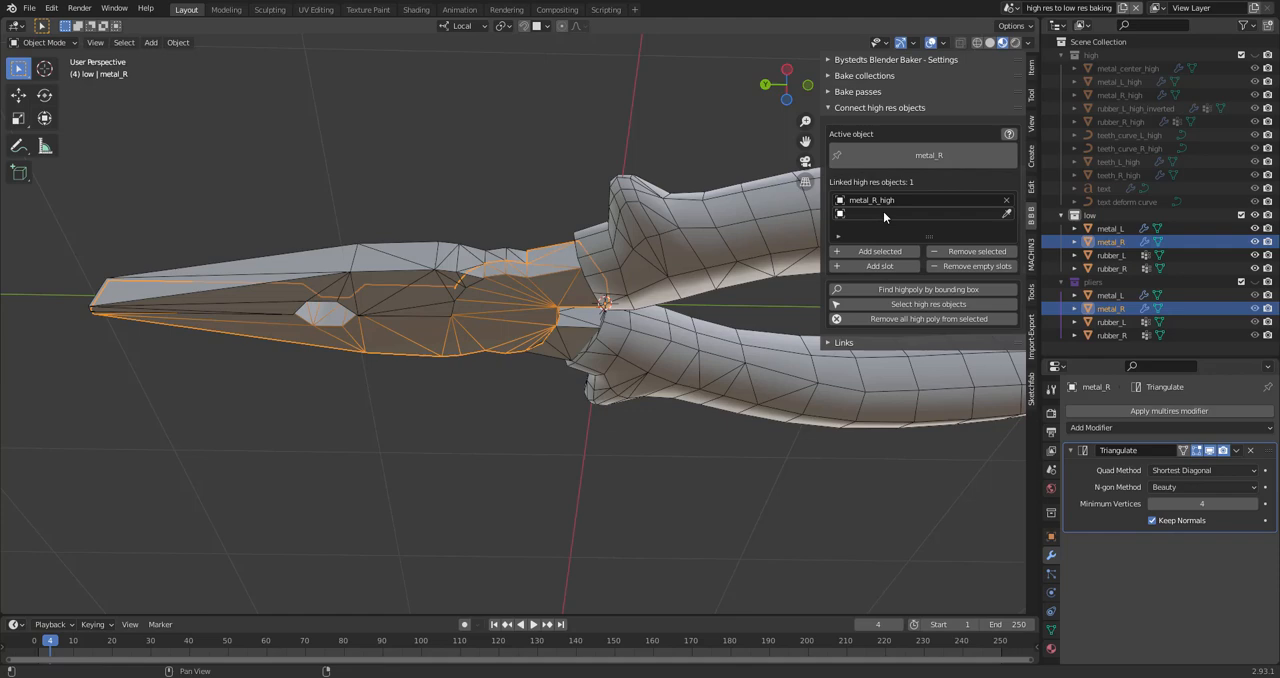
Step: Check that metal_R lists metal_R_high as its linked high-res object
left_click(1112, 268)
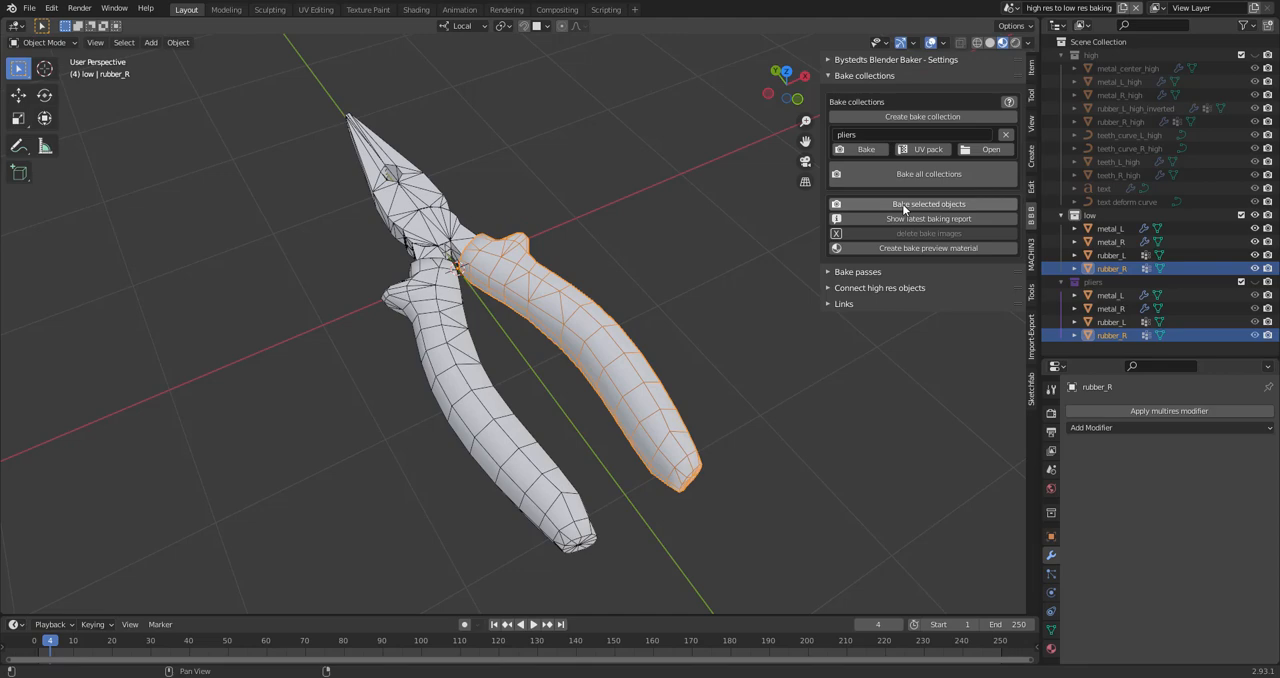
Step: Bake the pliers into base color, metallic, normal and roughness PNGs and view them in the output folder
left_click(928, 204)
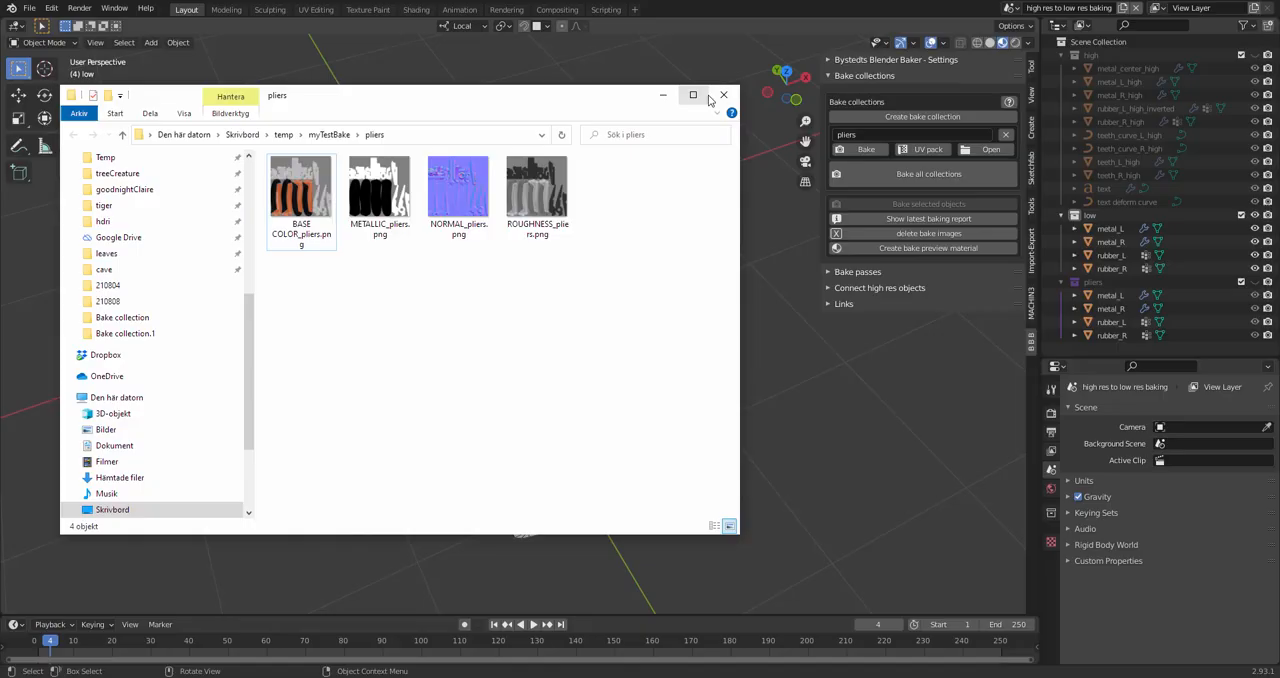
left_click(724, 96)
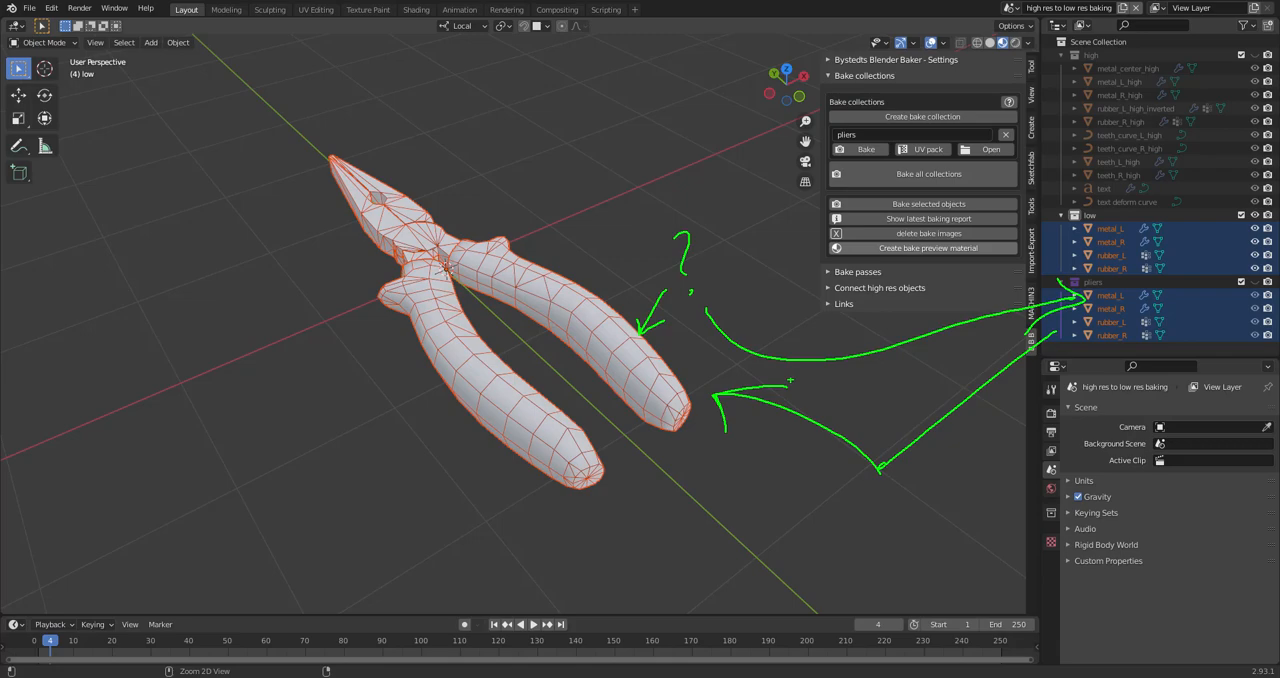
left_click(856, 272)
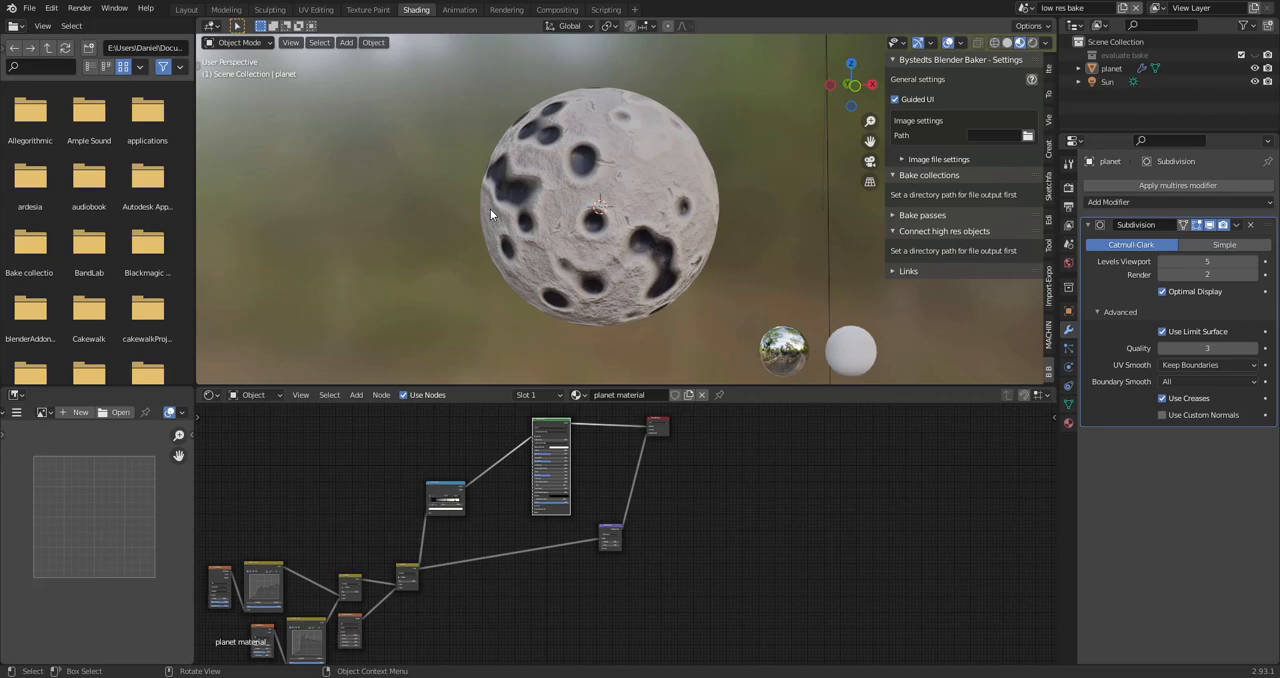
Step: Accept an output folder for the planet bakes and set the workflow to bake the low-res surface itself
left_click(1028, 136)
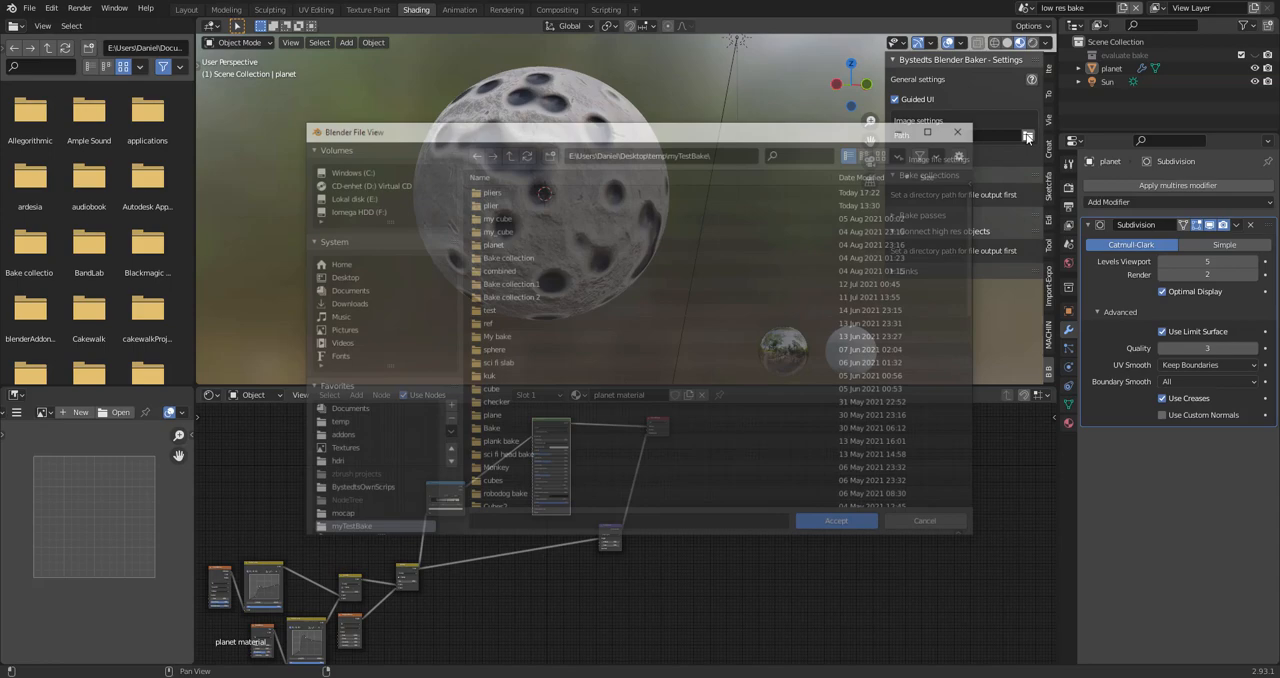
left_click(836, 520)
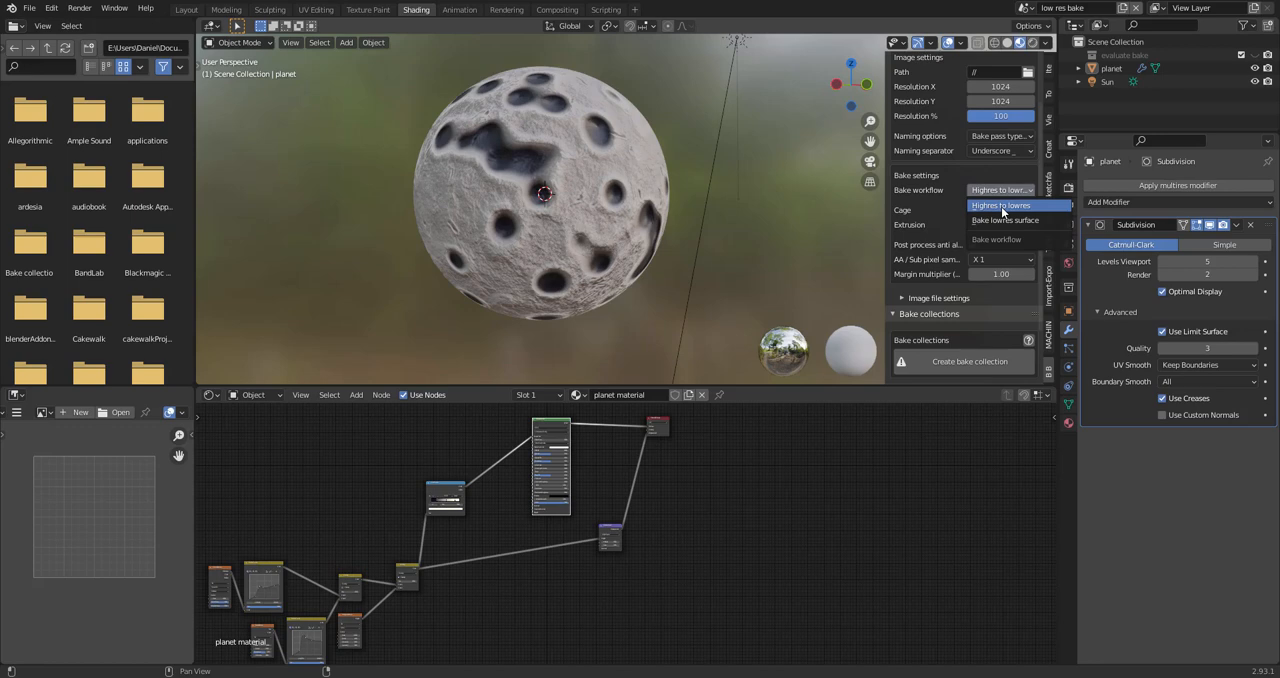
left_click(1004, 220)
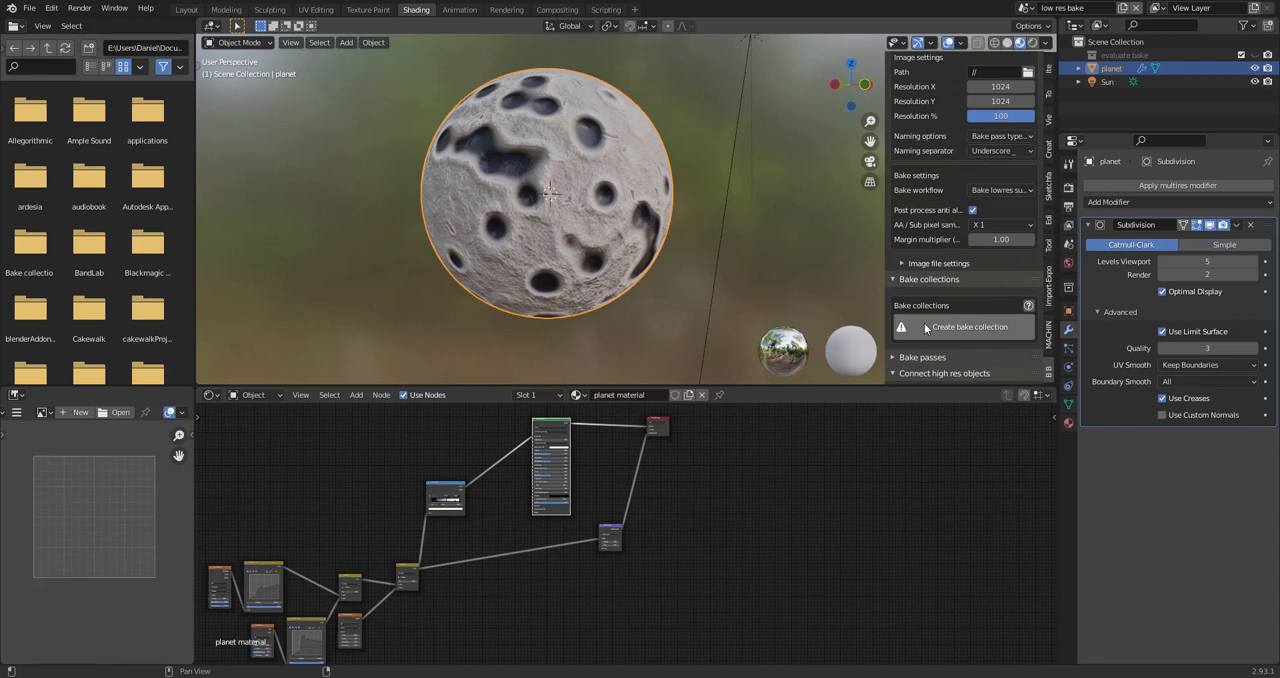
Step: Create the planet's bake collection and reveal its bake passes
left_click(964, 326)
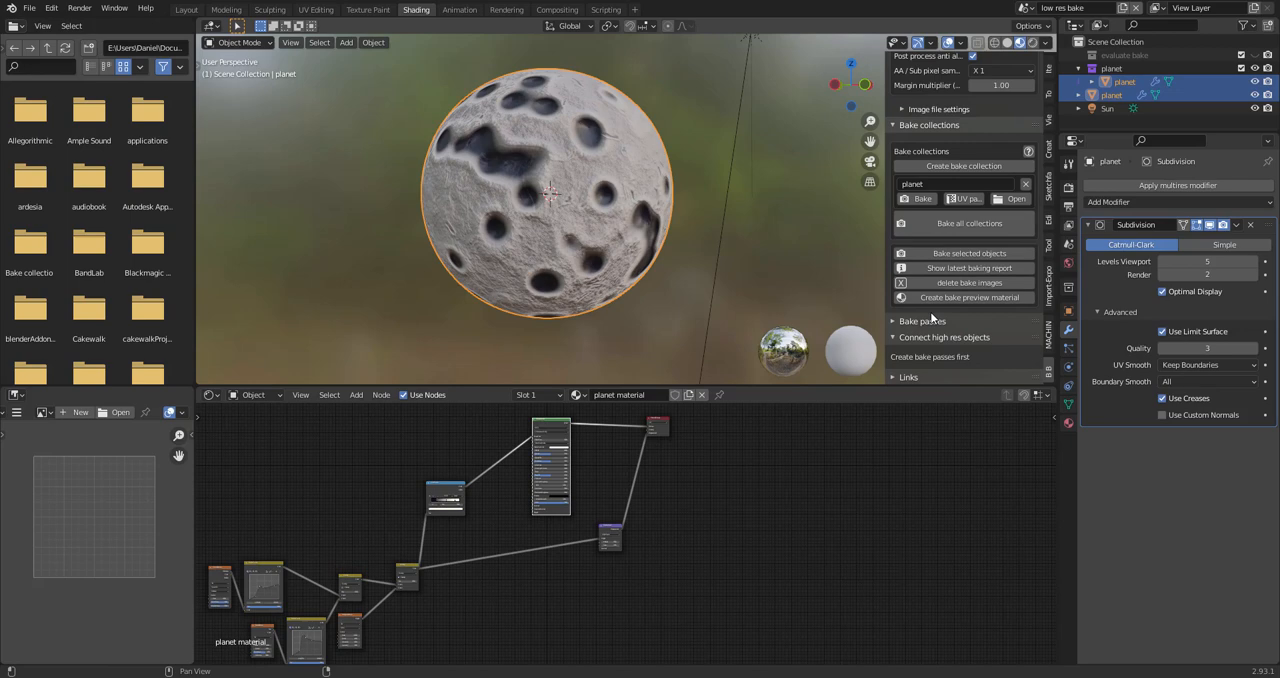
left_click(1000, 258)
type("0.35")
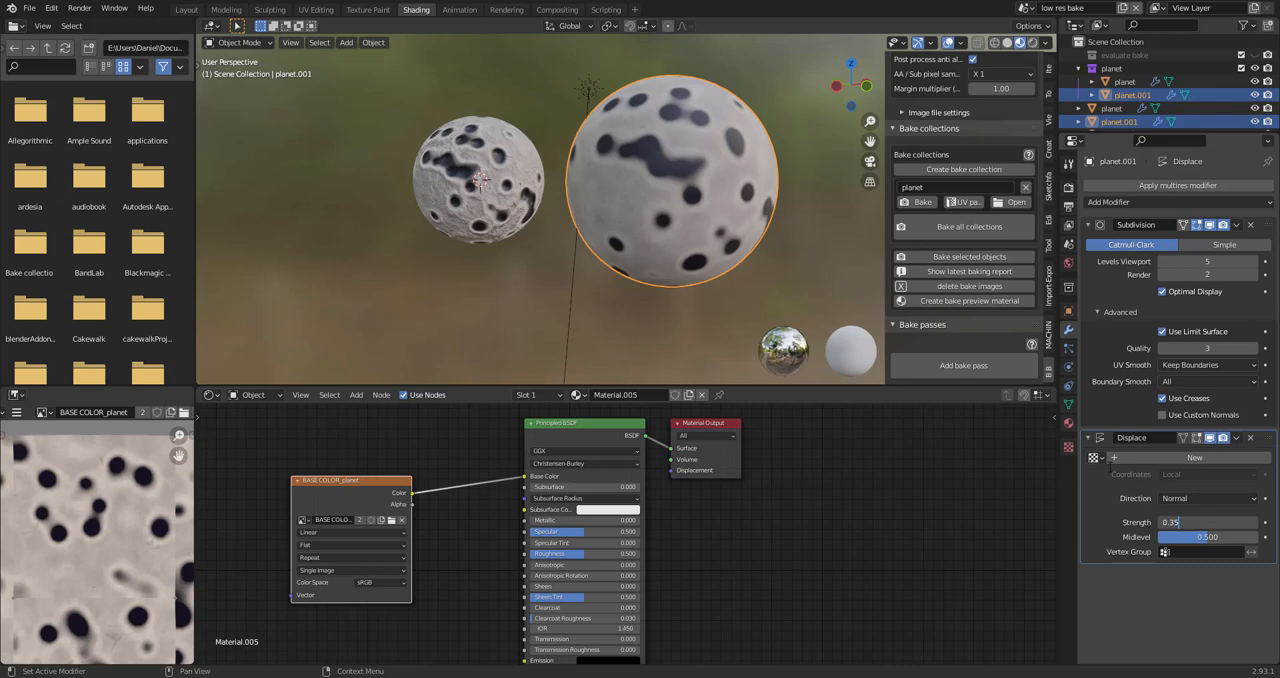
Step: Load the demo scene with the patterned low-poly cube and red high-poly cube
left_click(1204, 474)
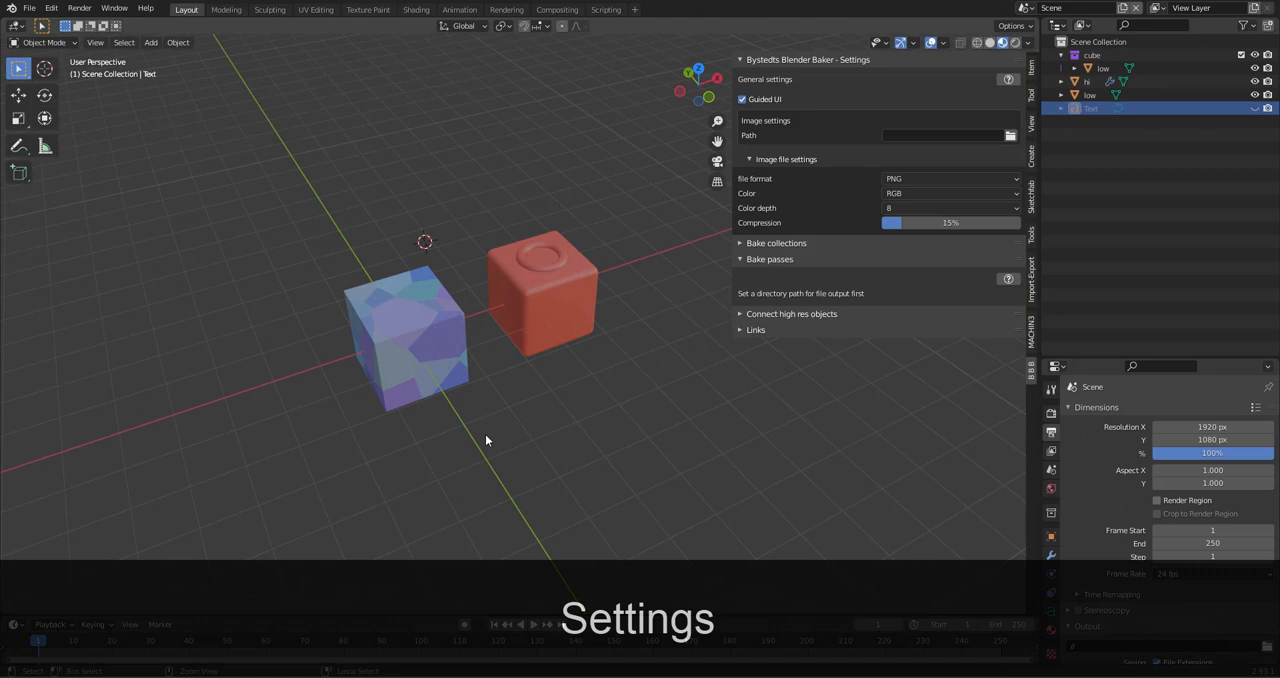
Step: Show the 1024 image resolution, nudging and restoring the resolution percentage
left_click(748, 160)
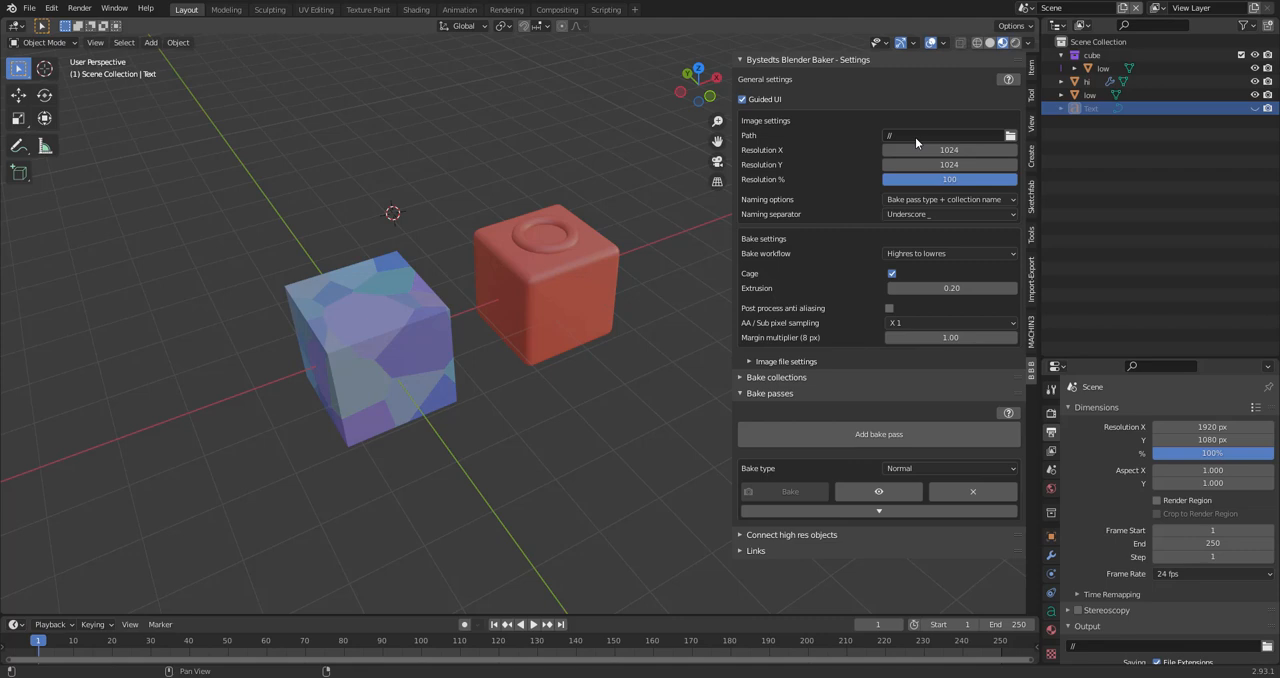
left_click_drag(948, 180, 930, 180)
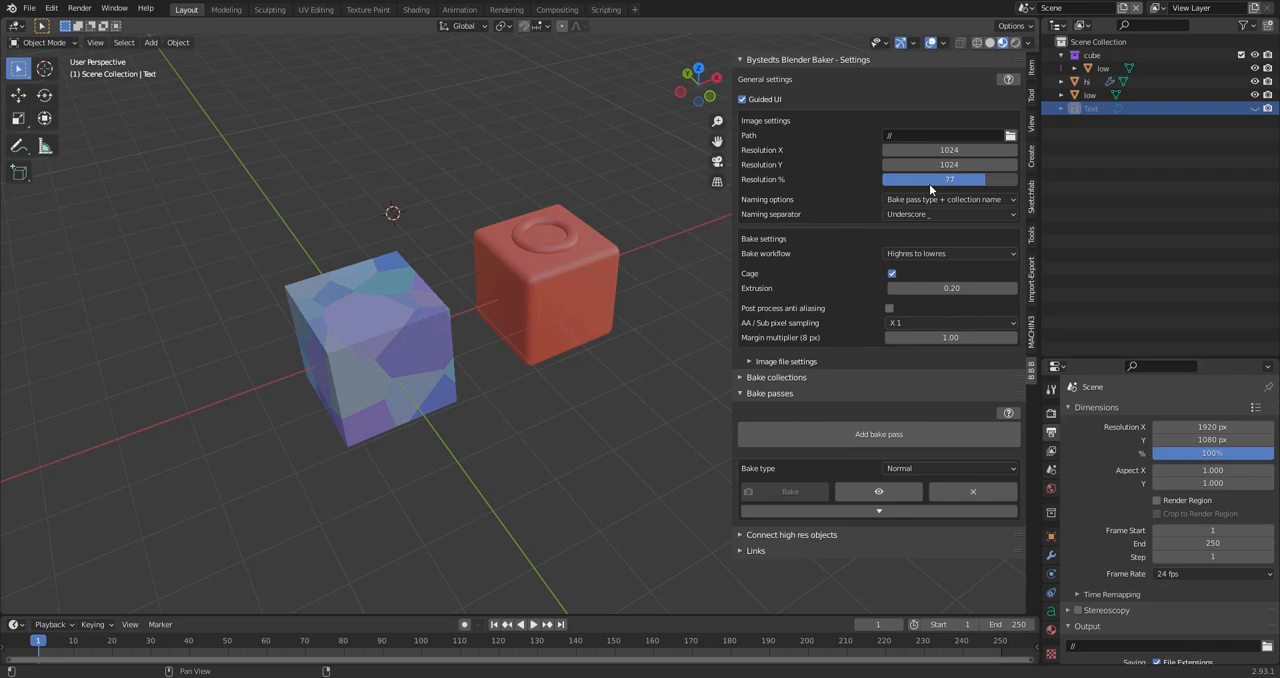
left_click_drag(930, 180, 980, 180)
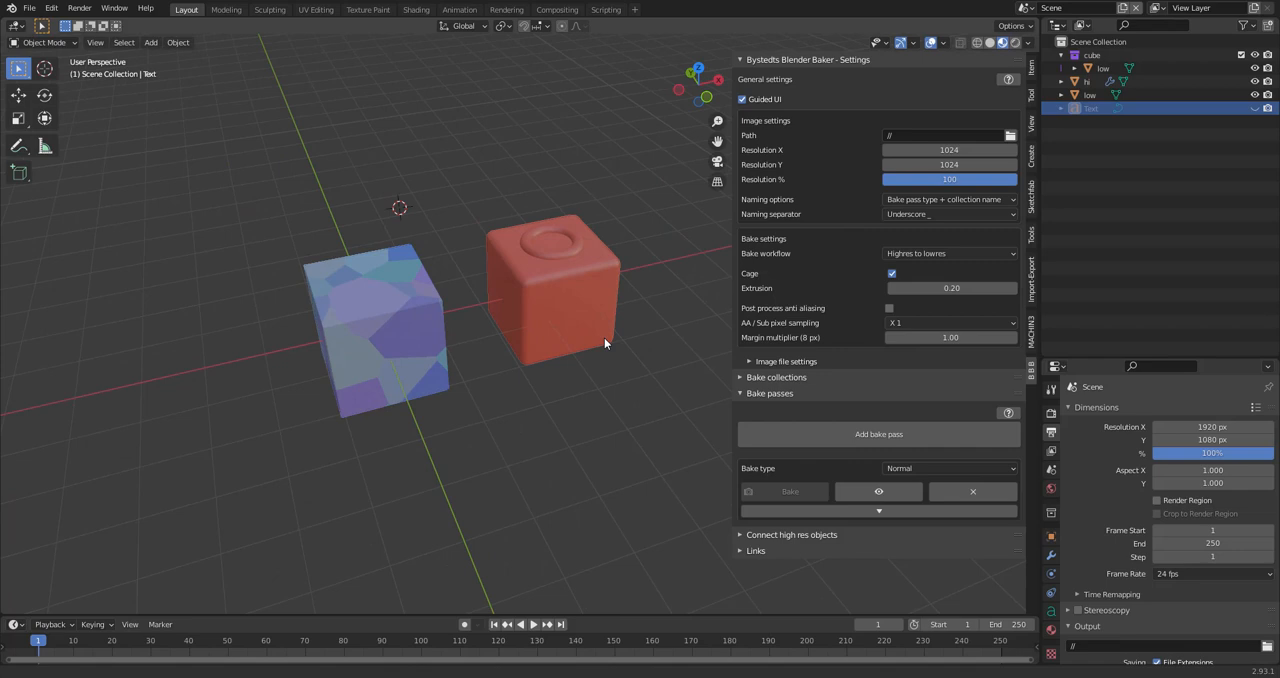
Step: Show the file options: PNG format, RGB color, 8-bit depth, 15% compression
left_click_drag(604, 344, 416, 220)
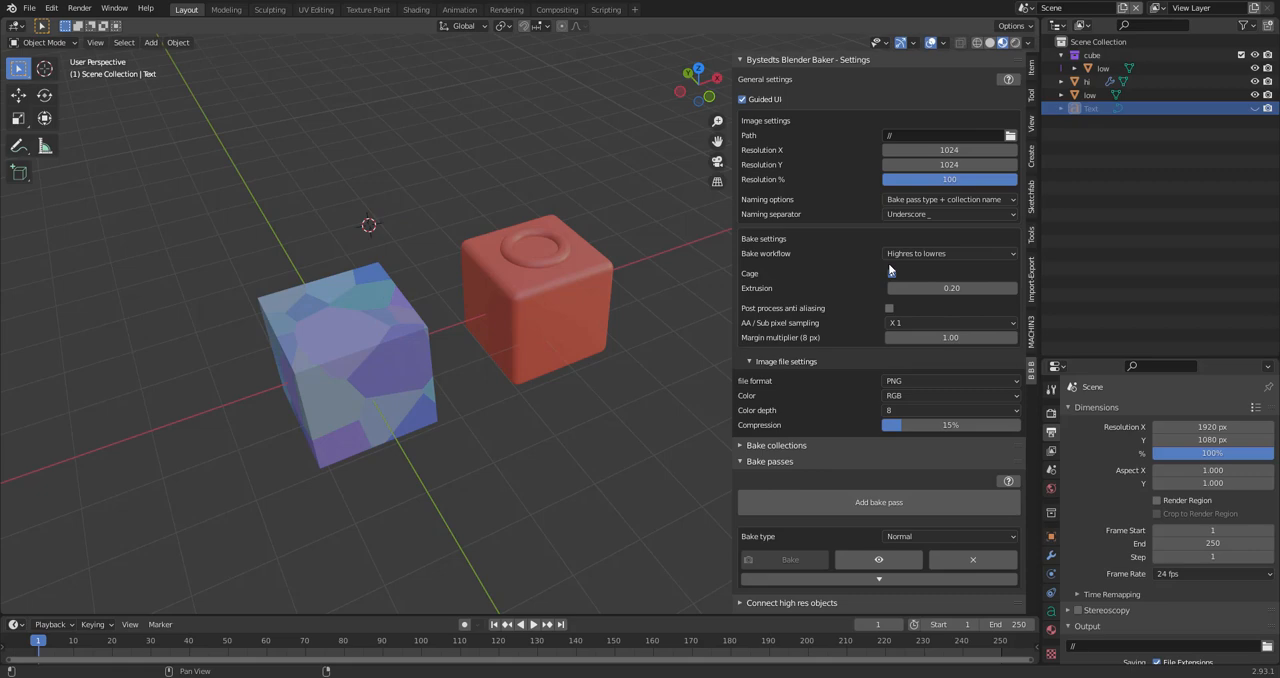
Step: Switch the bake workflow to low-res surface, then return it to high-res to low-res
left_click(948, 252)
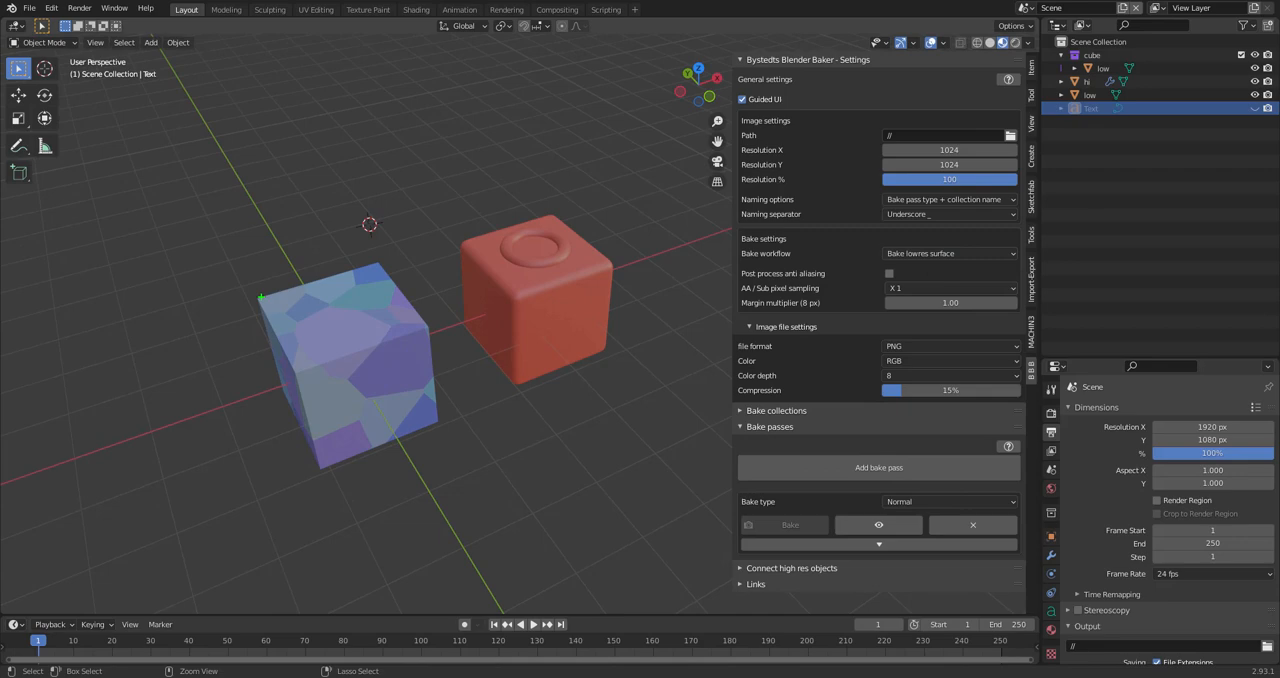
left_click(948, 252)
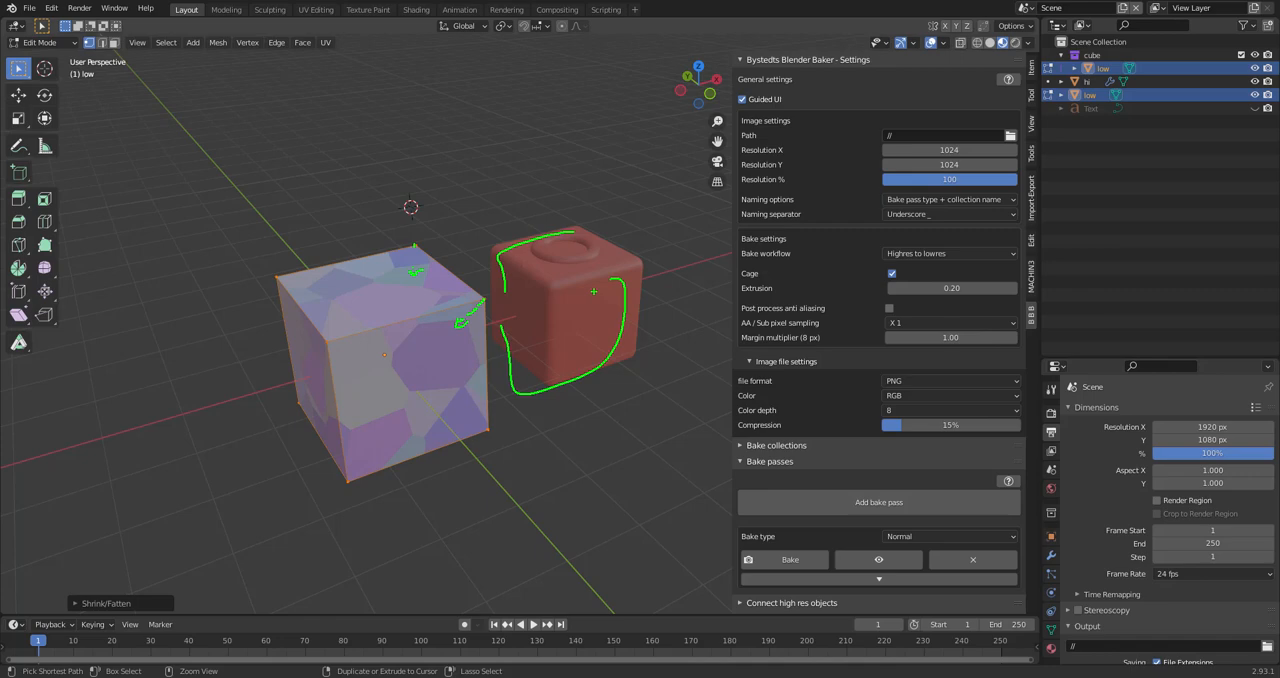
Step: Enter edit mode on the low cube and create a bake collection named cube
key("Tab")
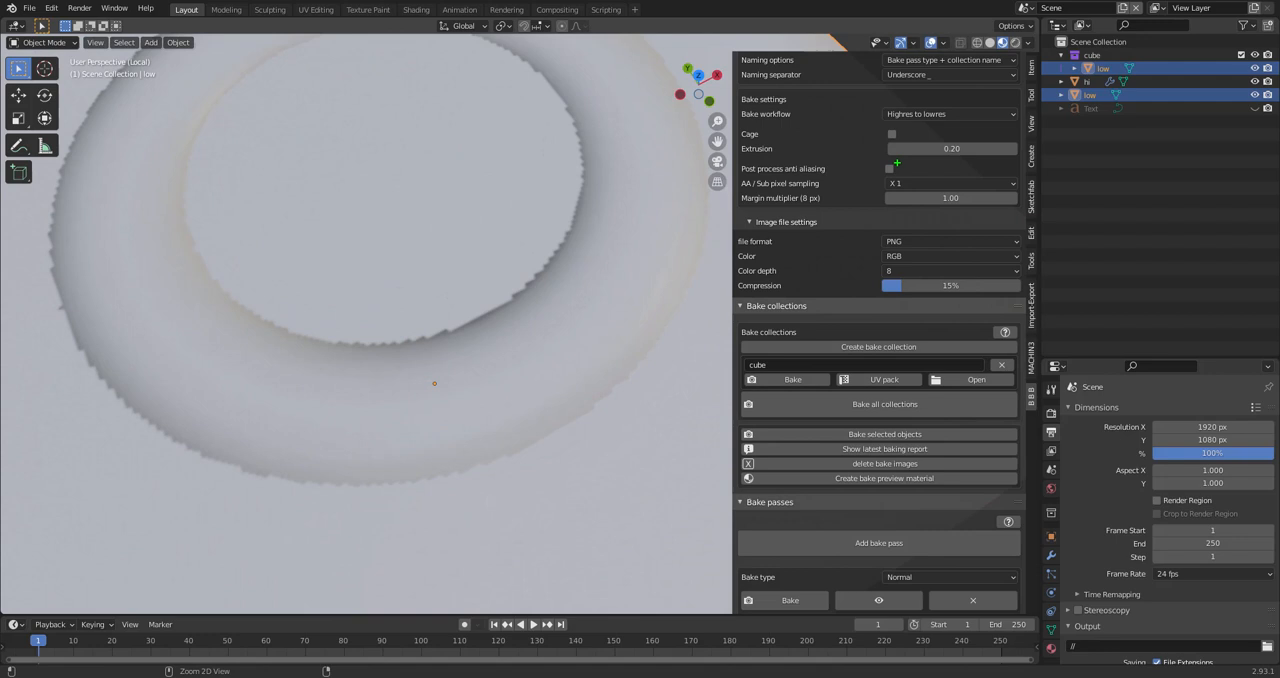
left_click(888, 168)
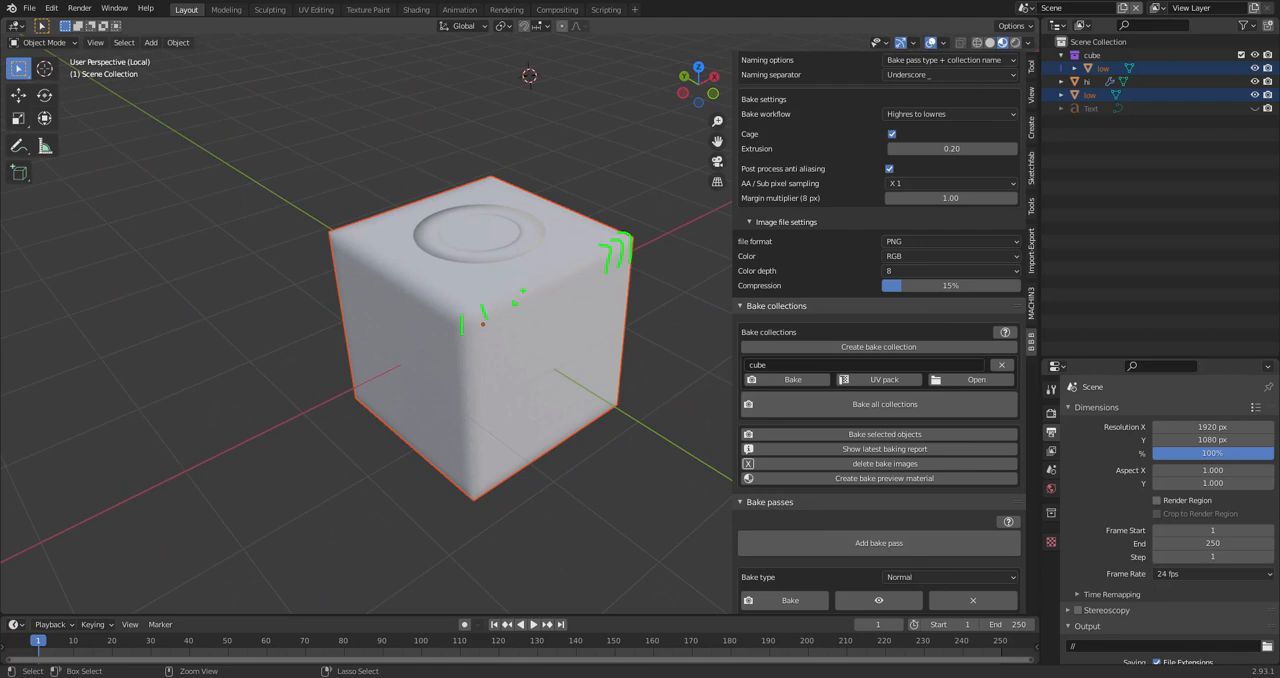
left_click(948, 182)
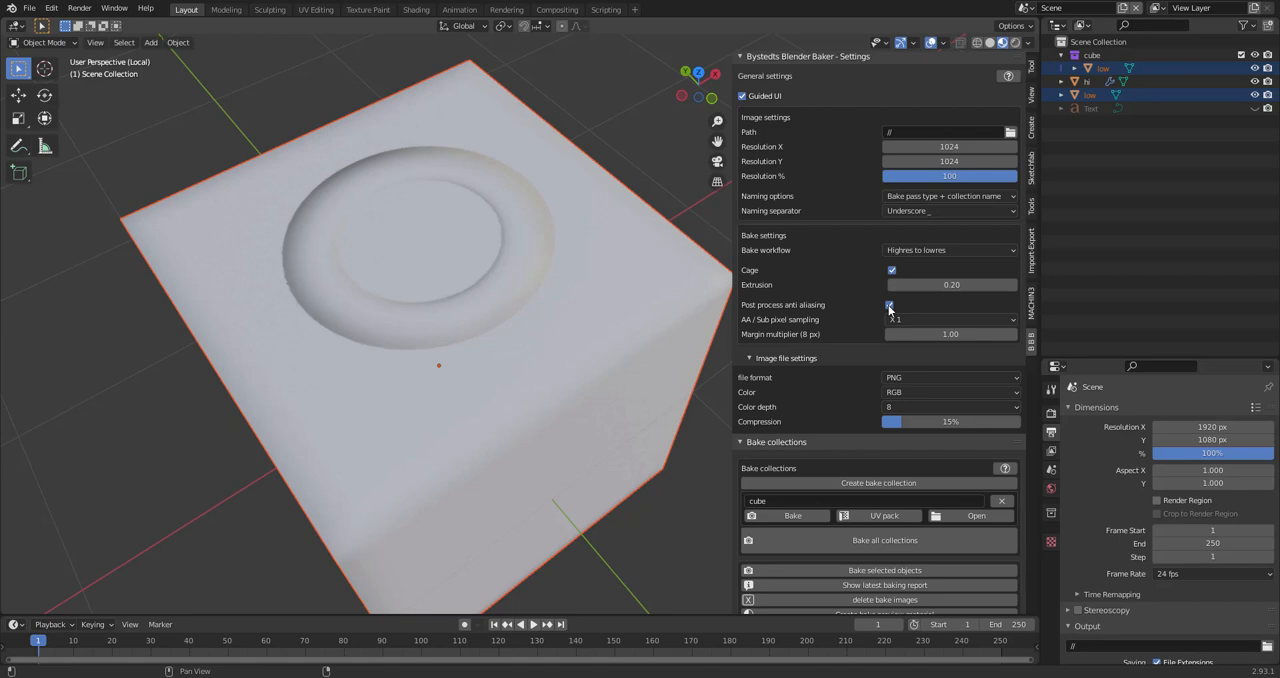
Step: Bake the cube collection's passes and view the resulting NORMAL_cube image
left_click(948, 320)
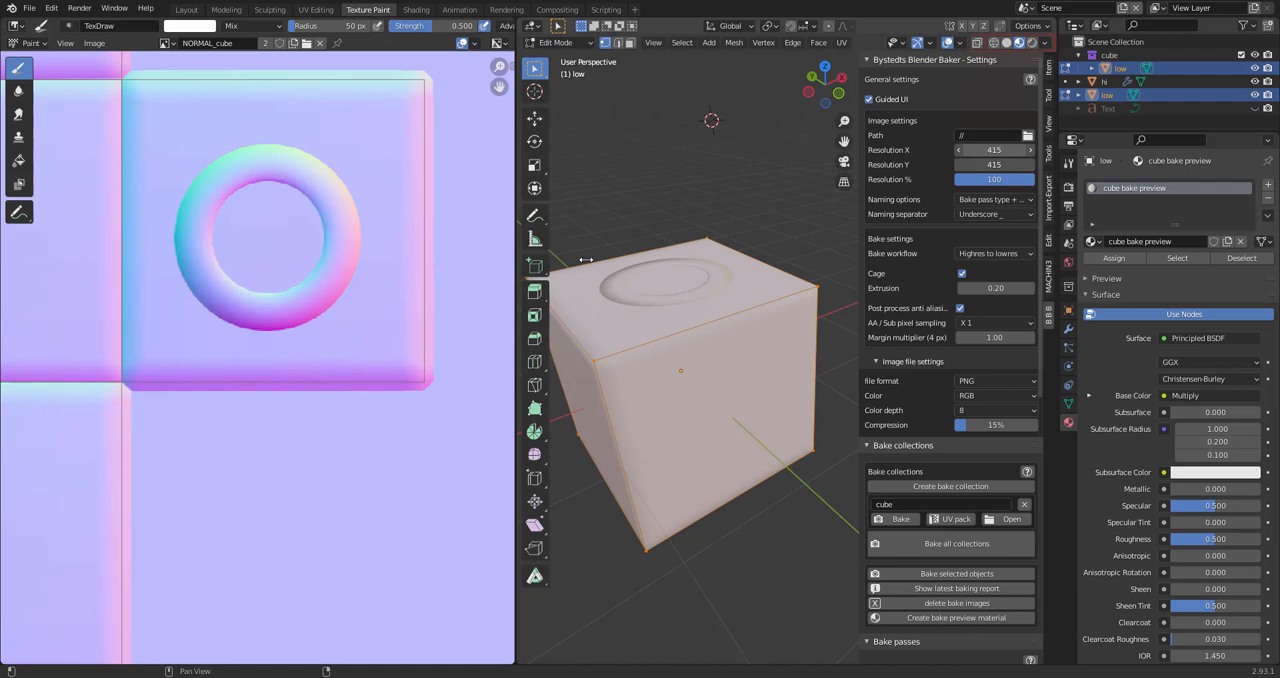
left_click(996, 280)
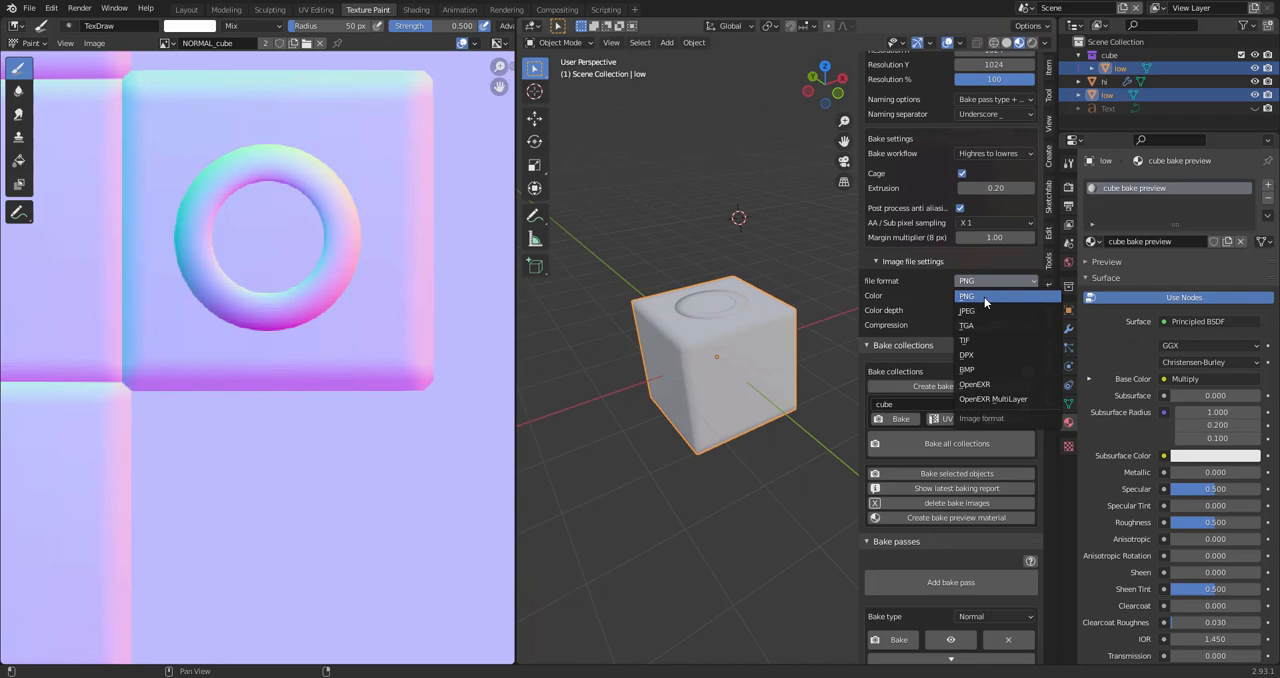
Step: Set the baked image file format to OpenEXR and review the colour channel choices
left_click(976, 384)
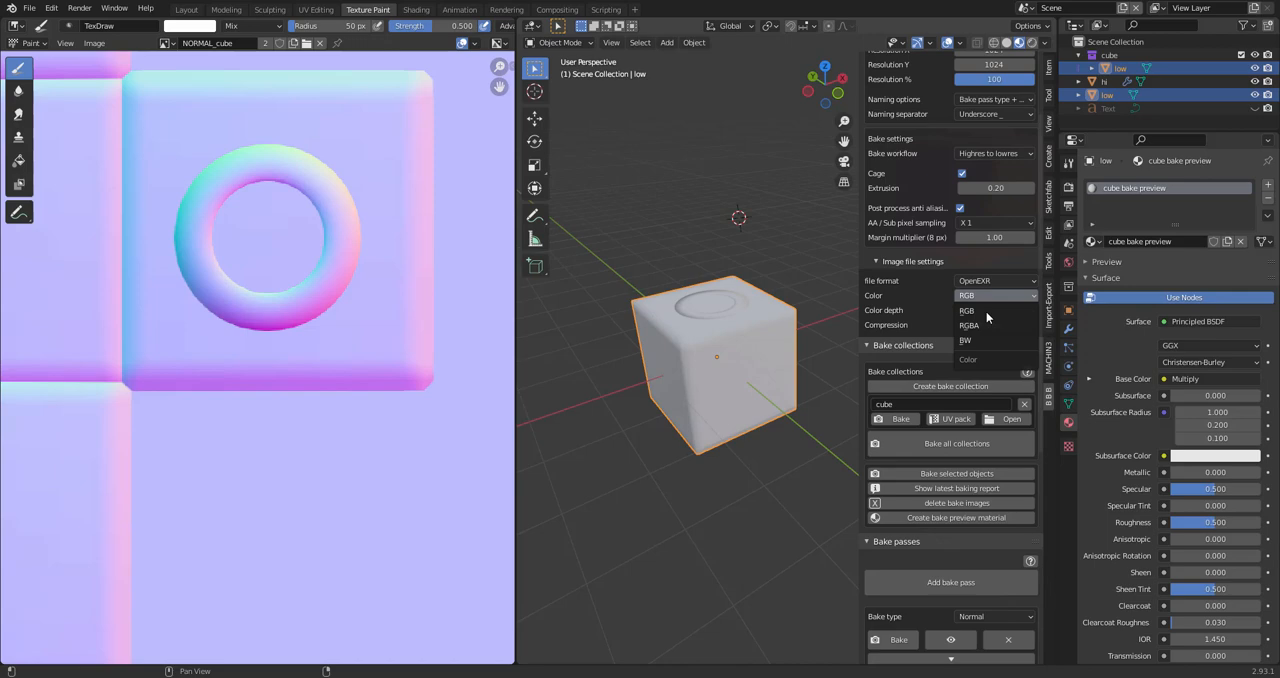
left_click(996, 280)
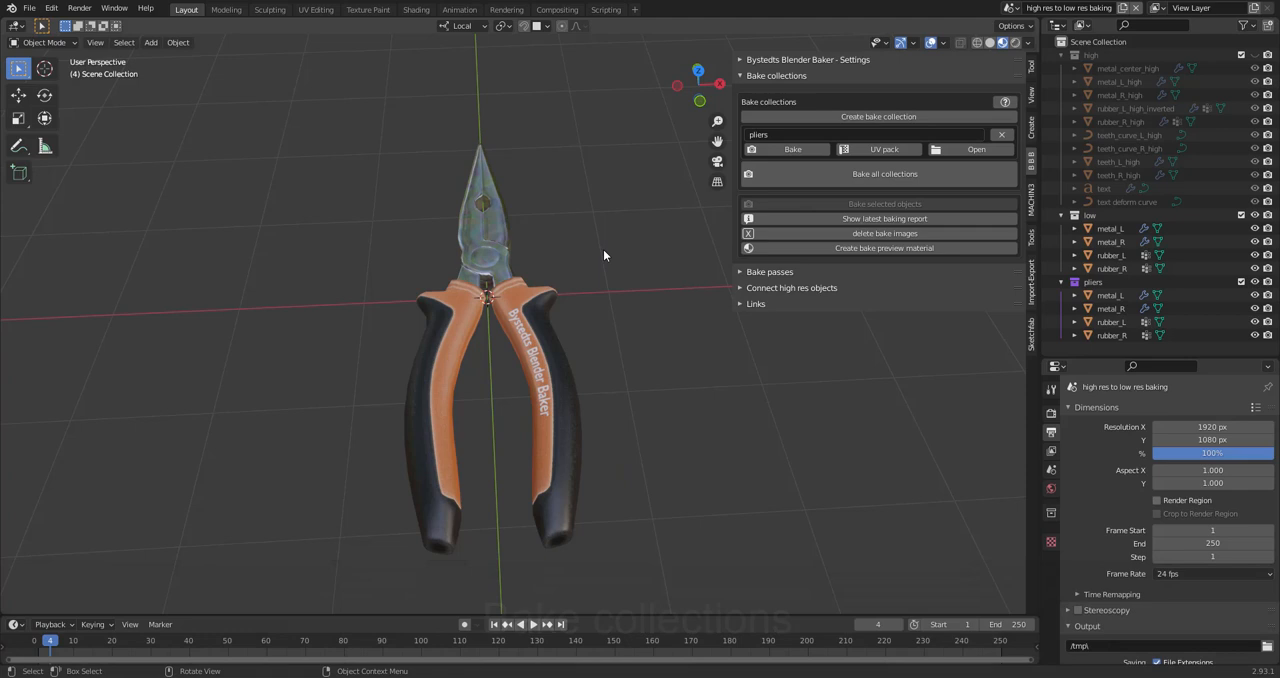
Step: Delete the pliers bake collection, leaving the pliers file with none
left_click(1092, 280)
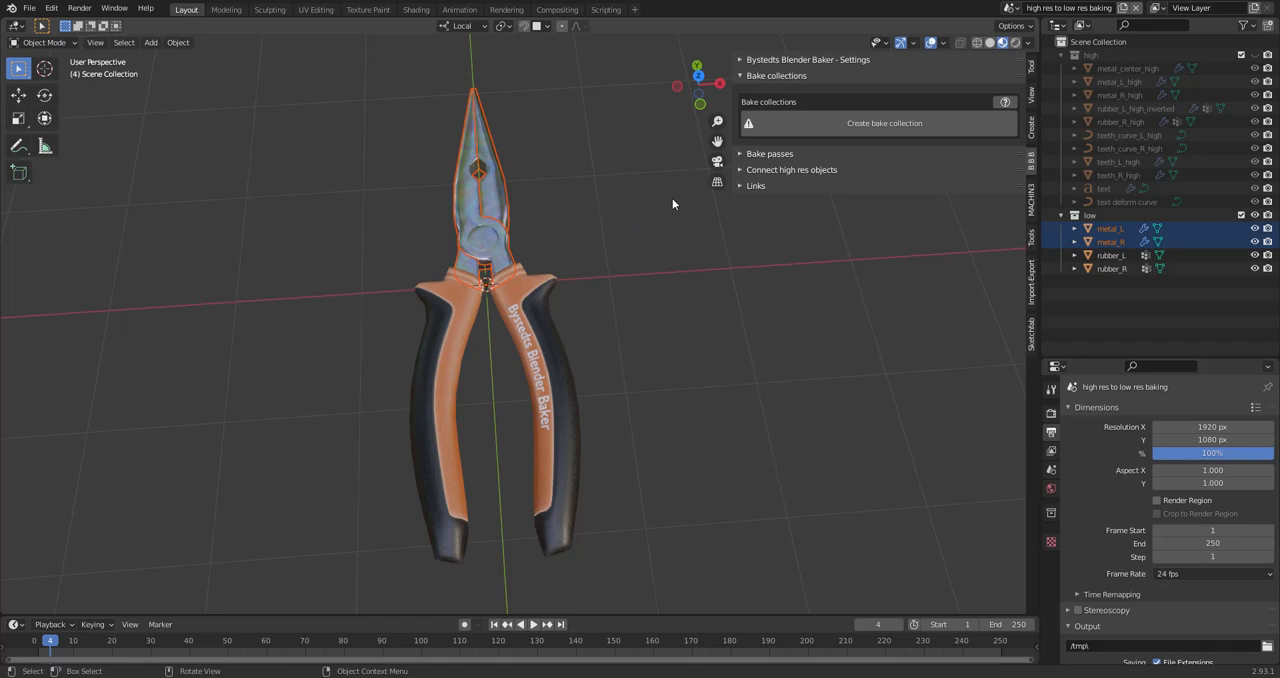
Step: Create new bake collections and assign the metal and handle collections to them
left_click(884, 116)
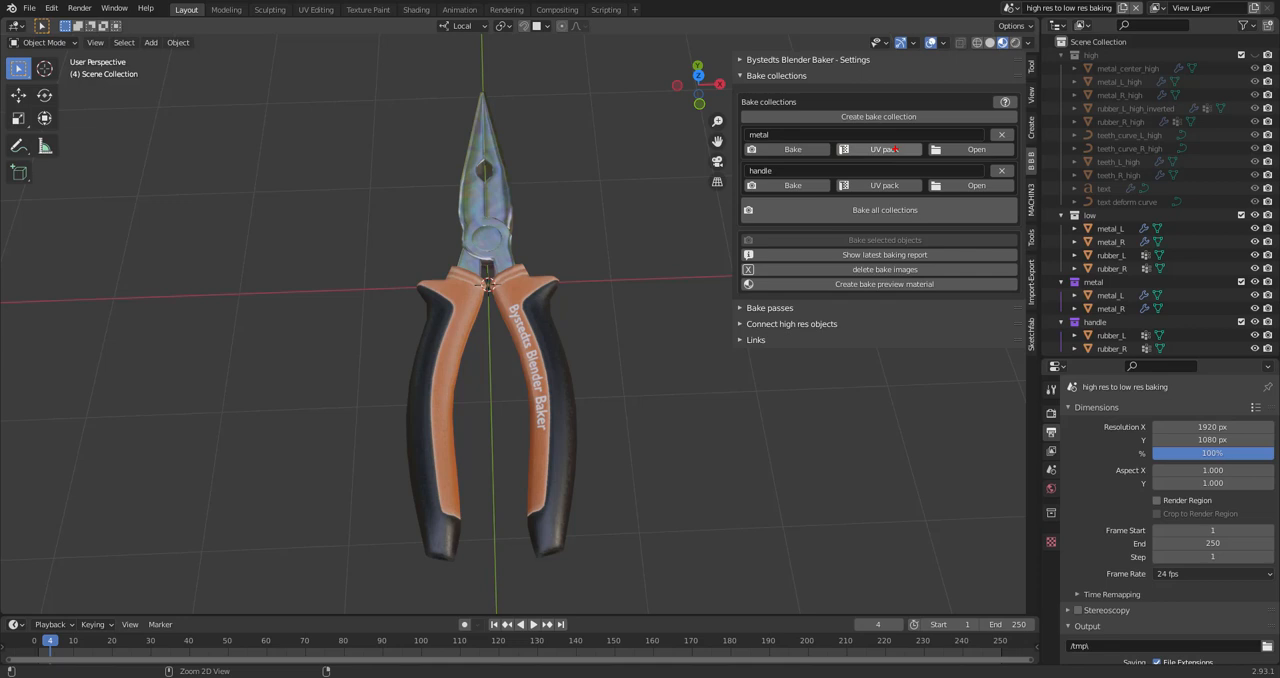
left_click(976, 148)
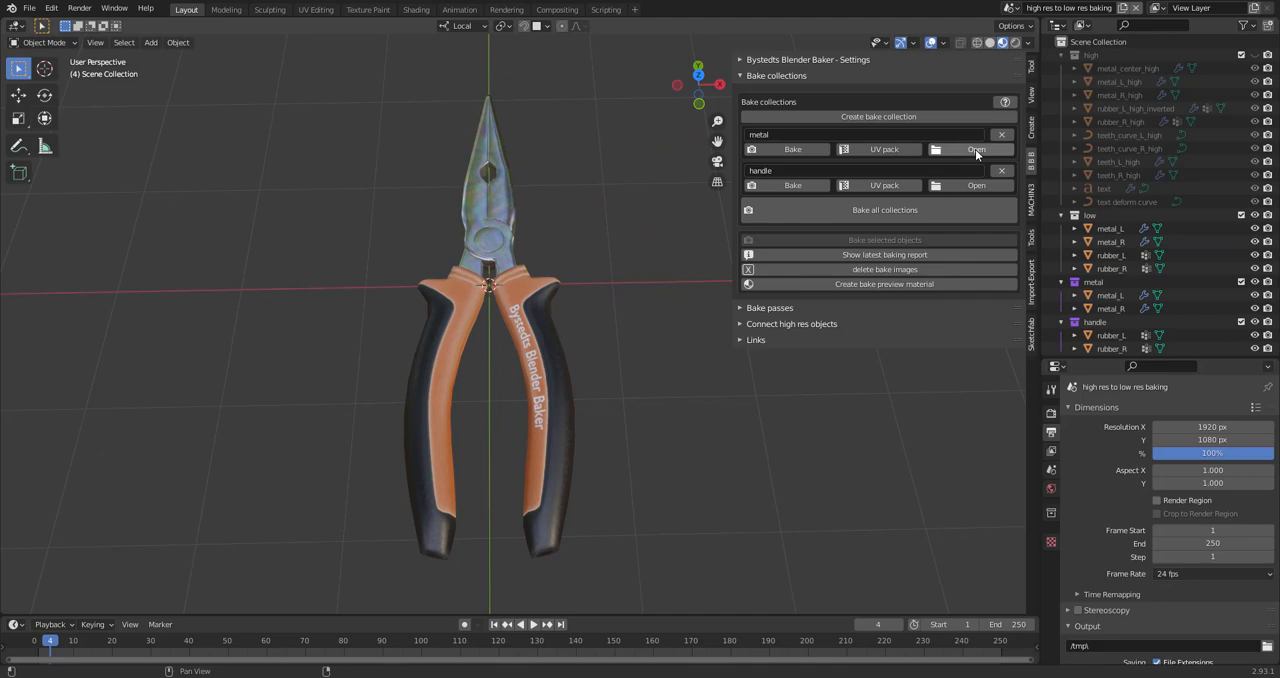
Step: Browse the metal collection's output folder with its base color, metallic, normal and roughness maps
left_click(976, 148)
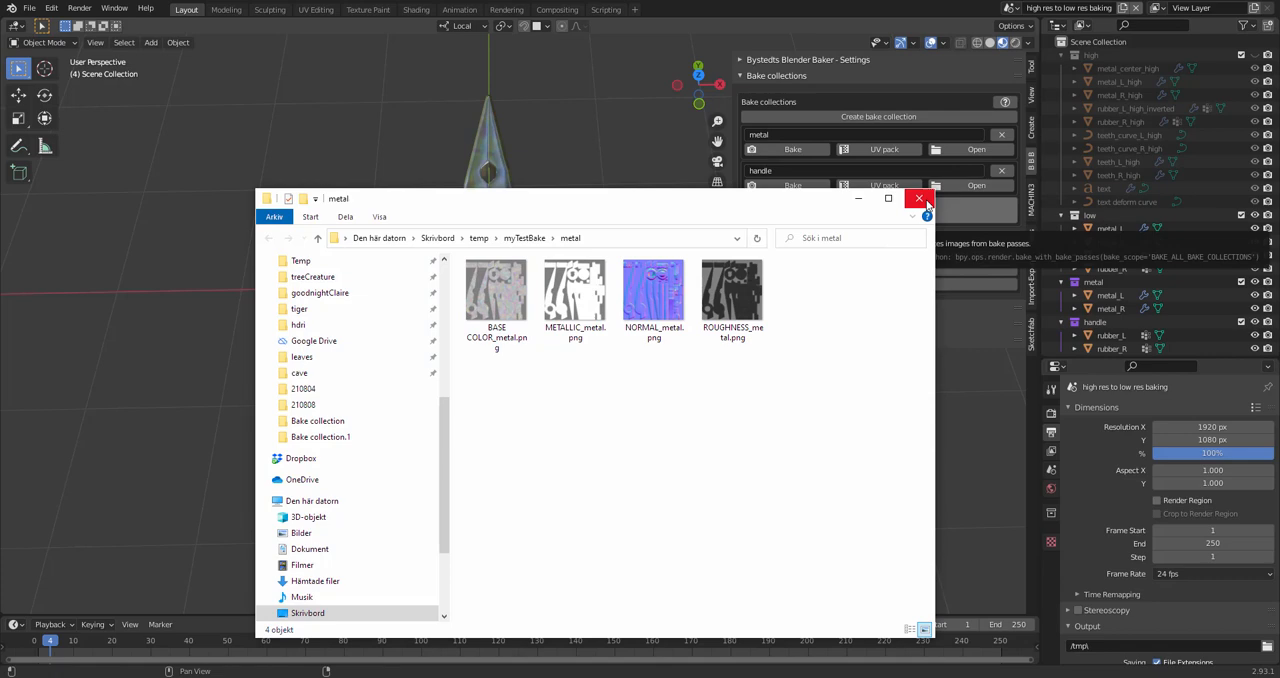
left_click(916, 196)
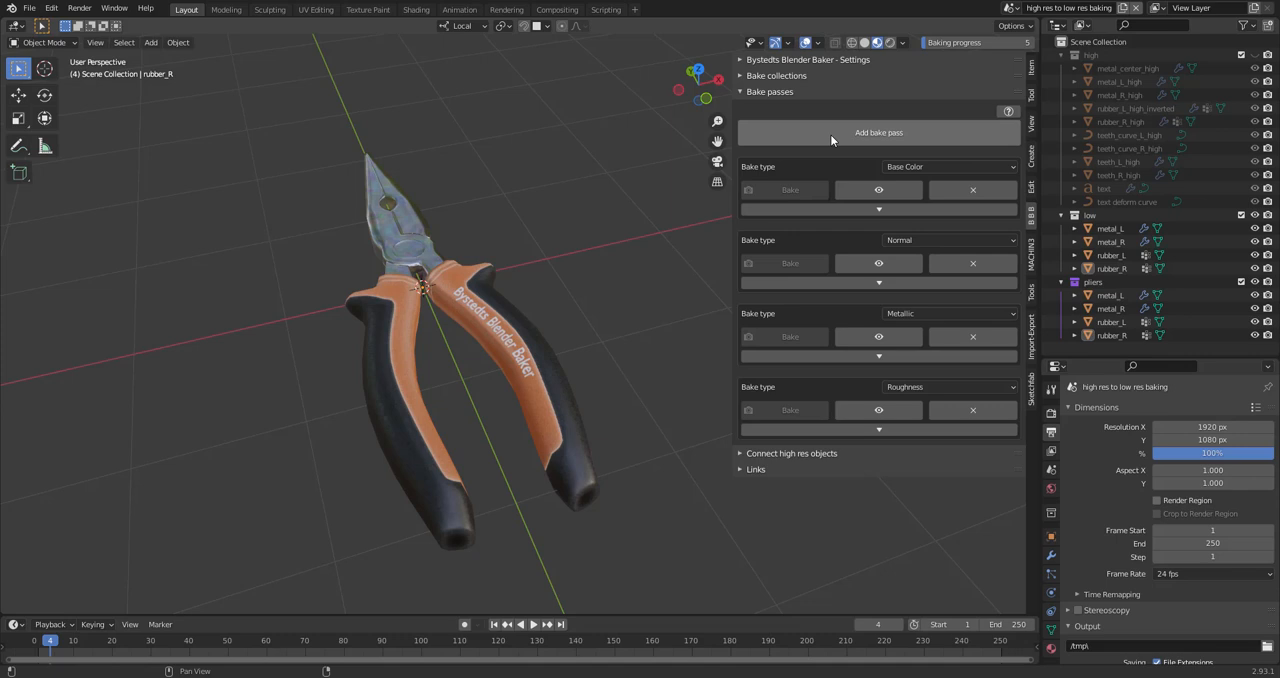
Step: Preview only the baked Base Color pass on the pliers model
left_click(878, 132)
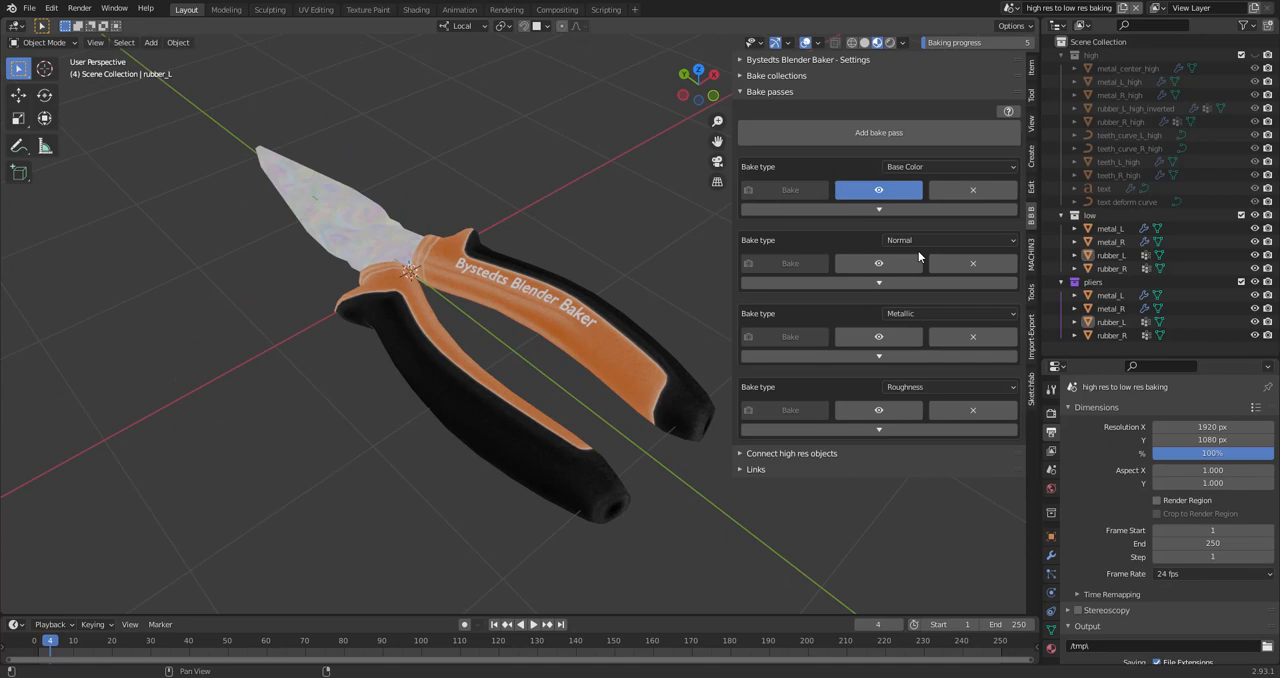
Step: Expand the Base Color pass settings alongside the PNG, RGB, 8-bit image file settings
left_click(878, 208)
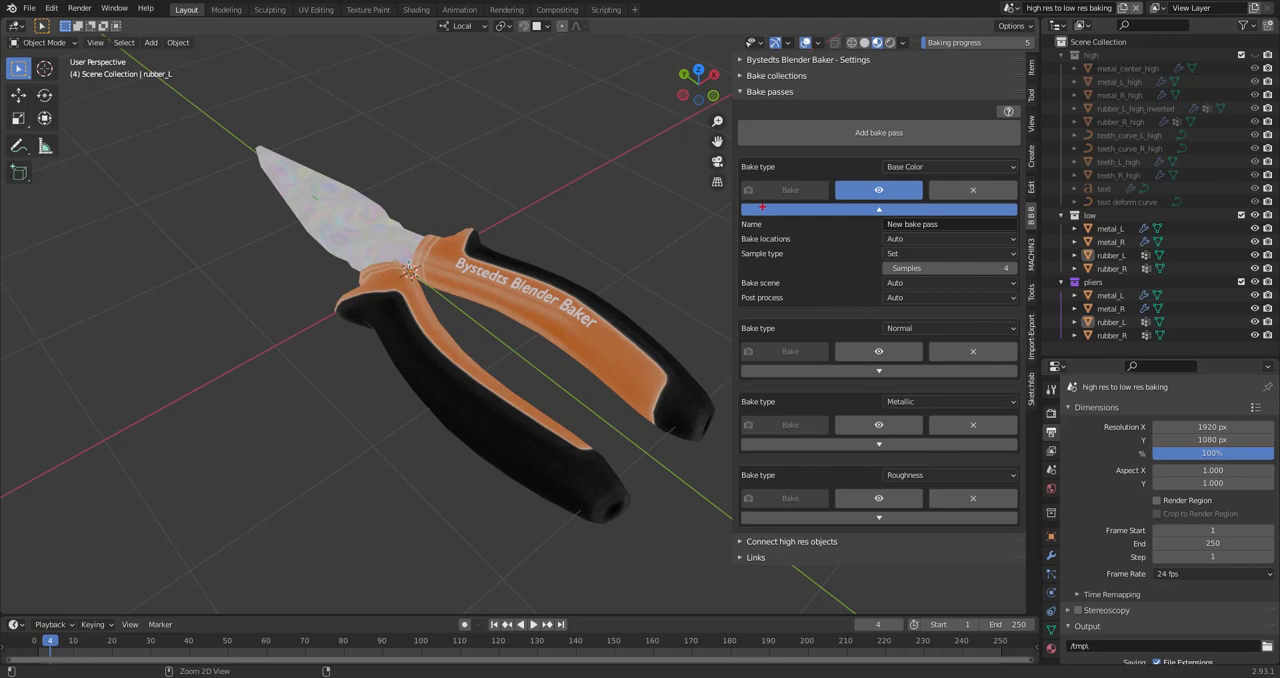
left_click(944, 222)
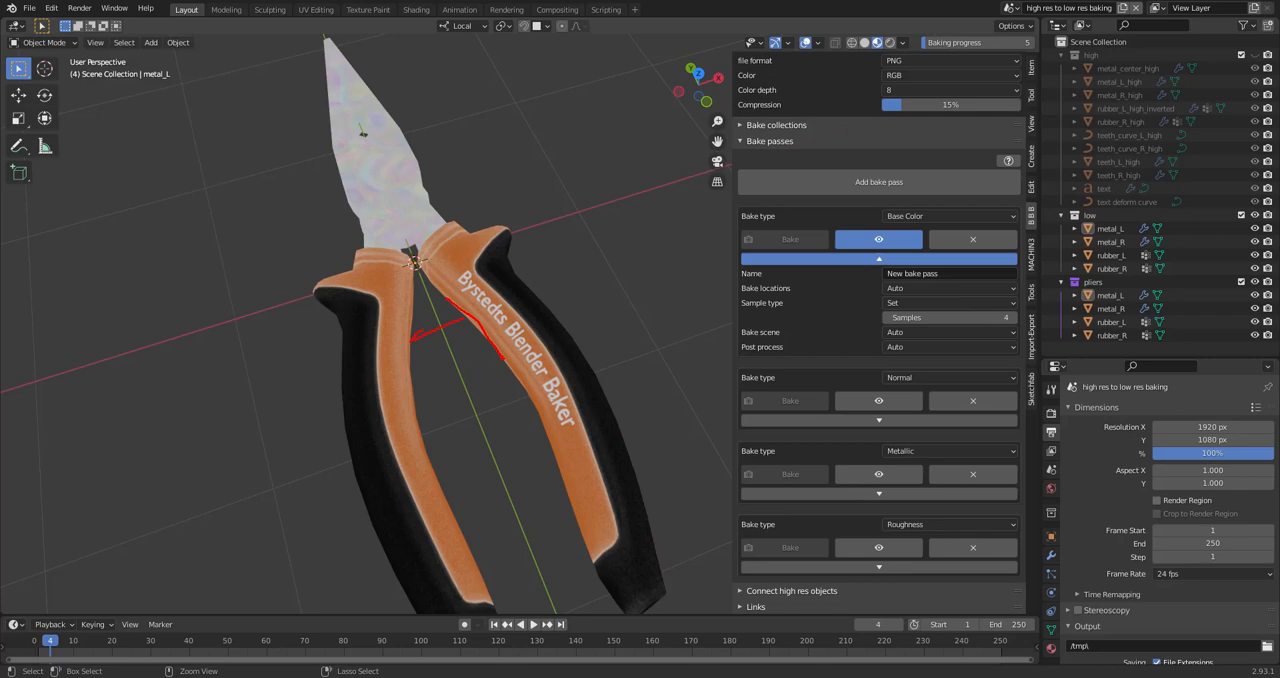
Step: Keep Base Color bake locations on Auto and set its sample type to Set
left_click_drag(450, 300, 460, 360)
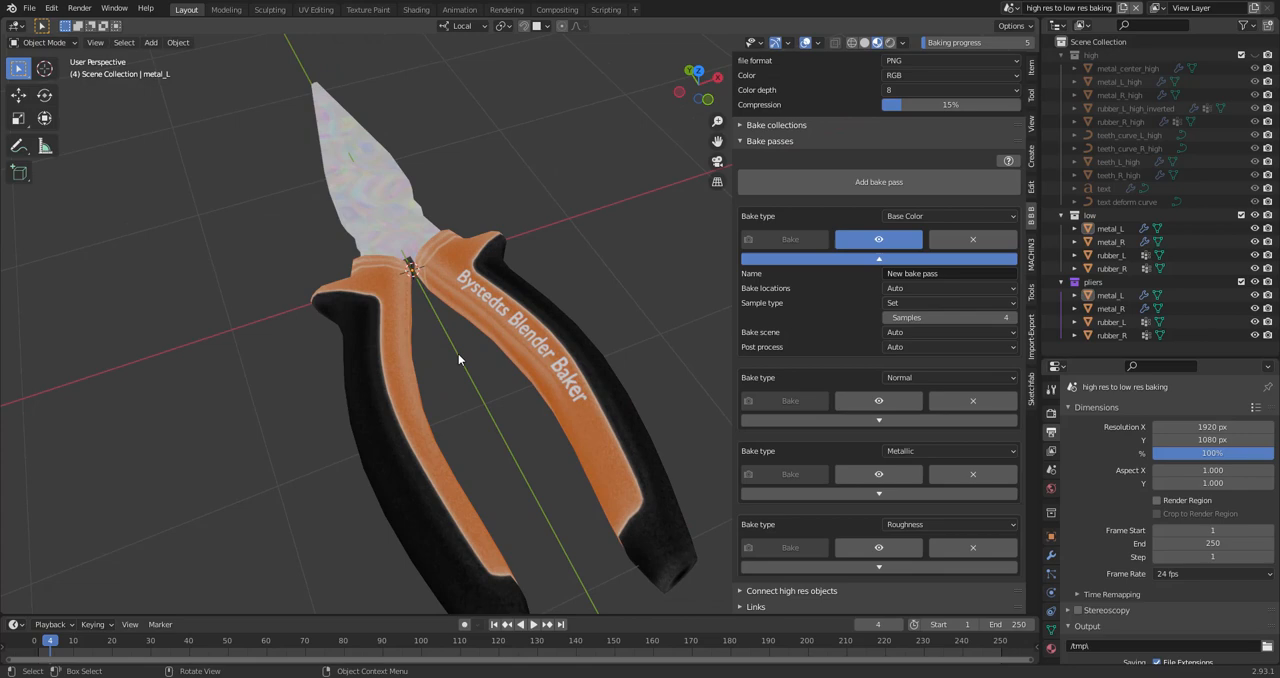
left_click(948, 288)
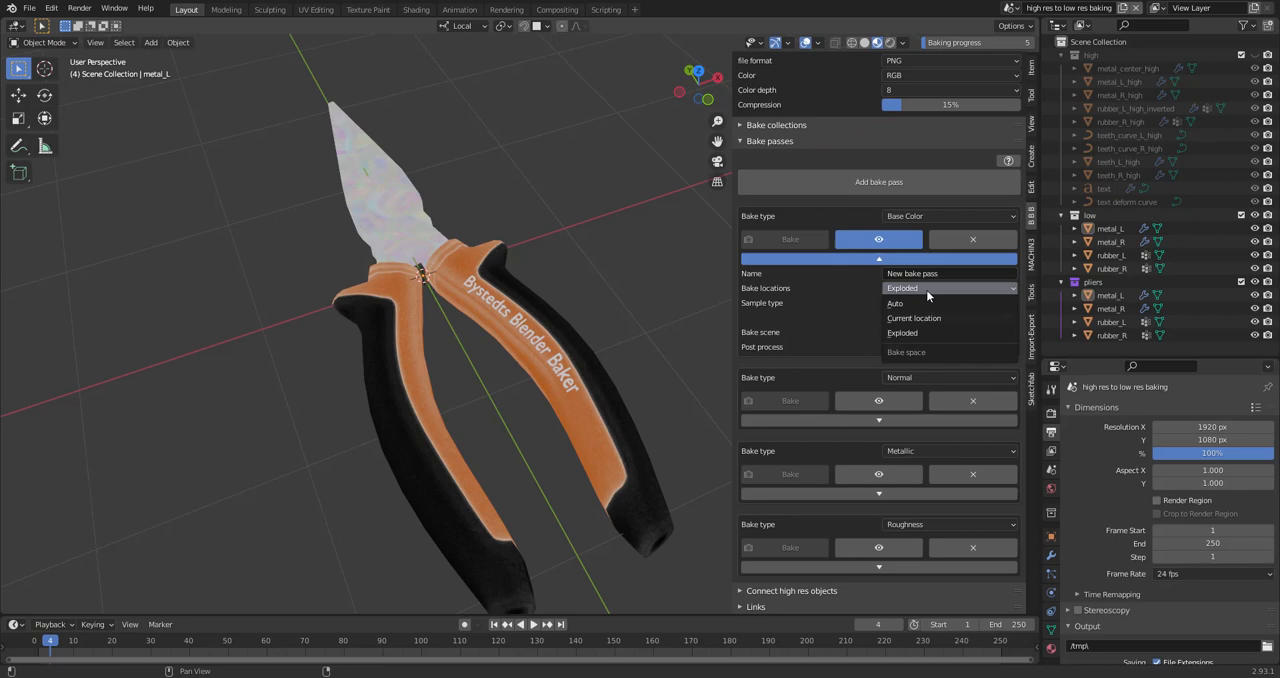
left_click(894, 304)
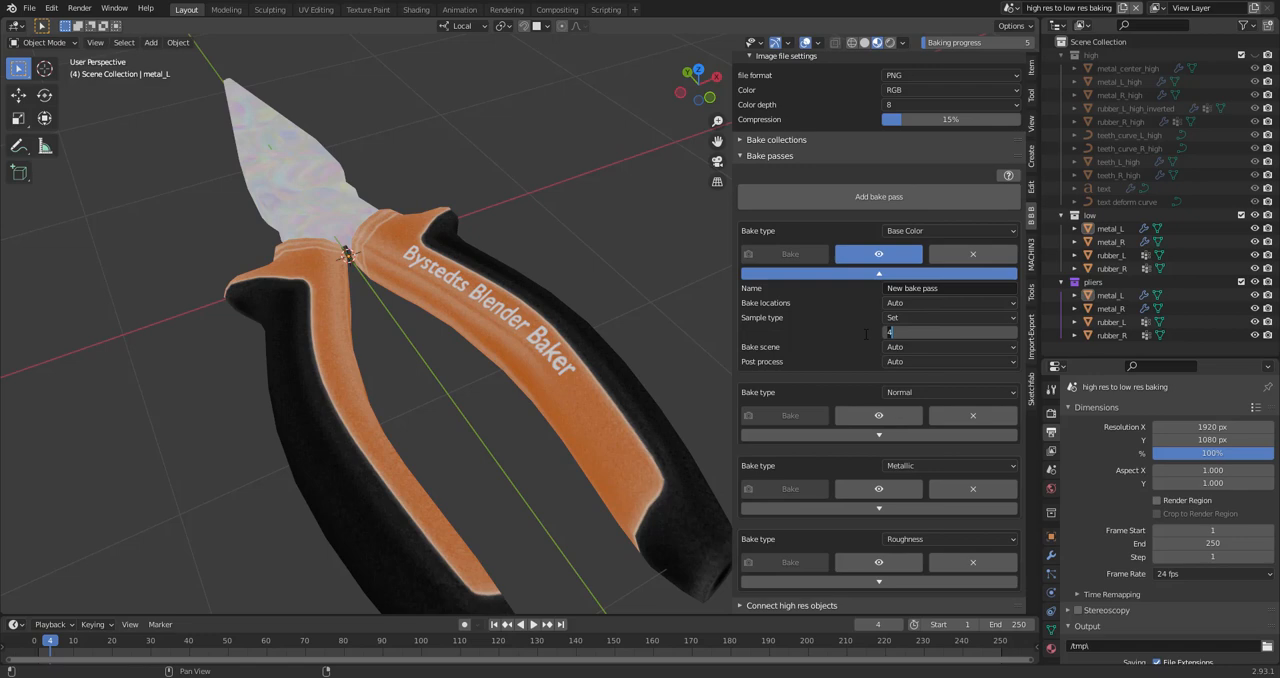
left_click(948, 316)
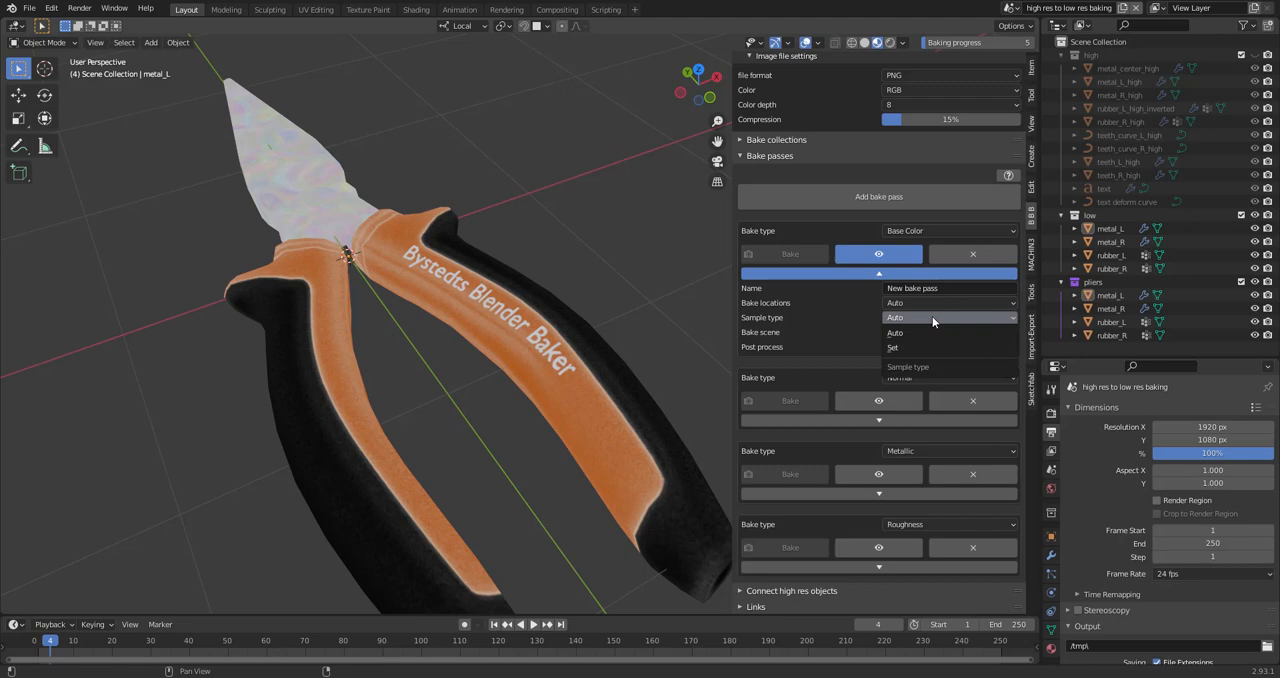
left_click(892, 348)
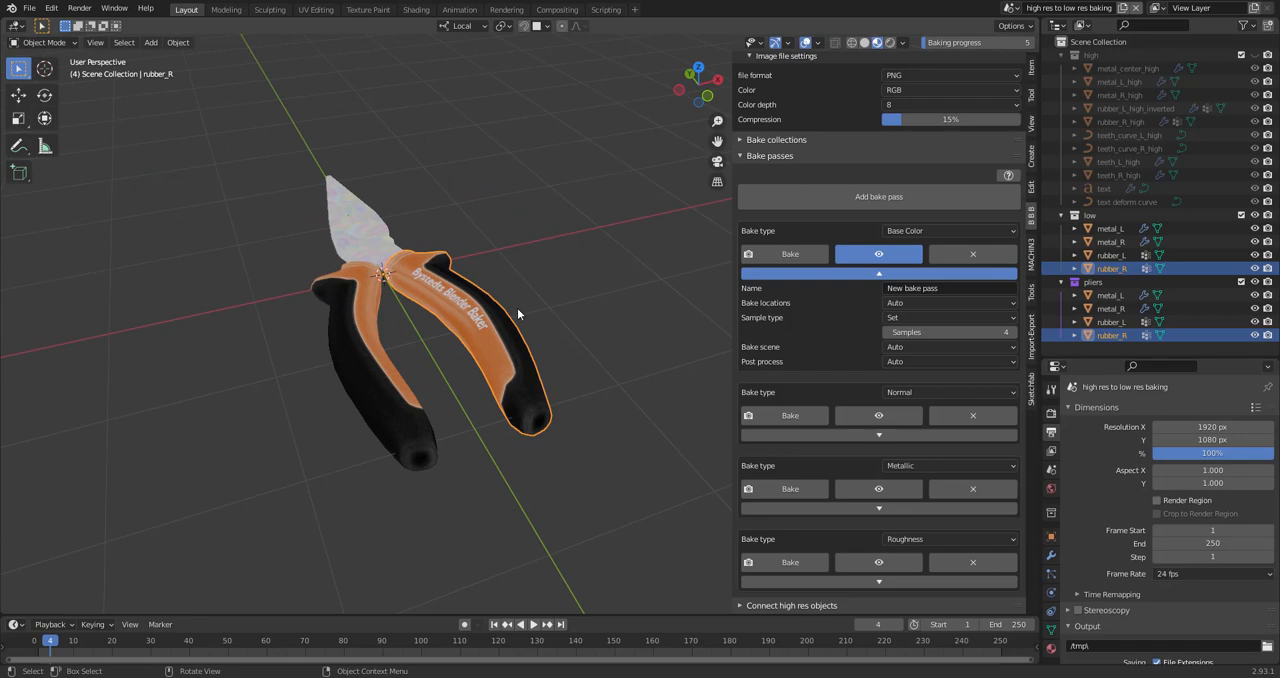
Step: Keep Base Color post-process on Auto and add a fifth bake pass, showing the bake type list
left_click(948, 360)
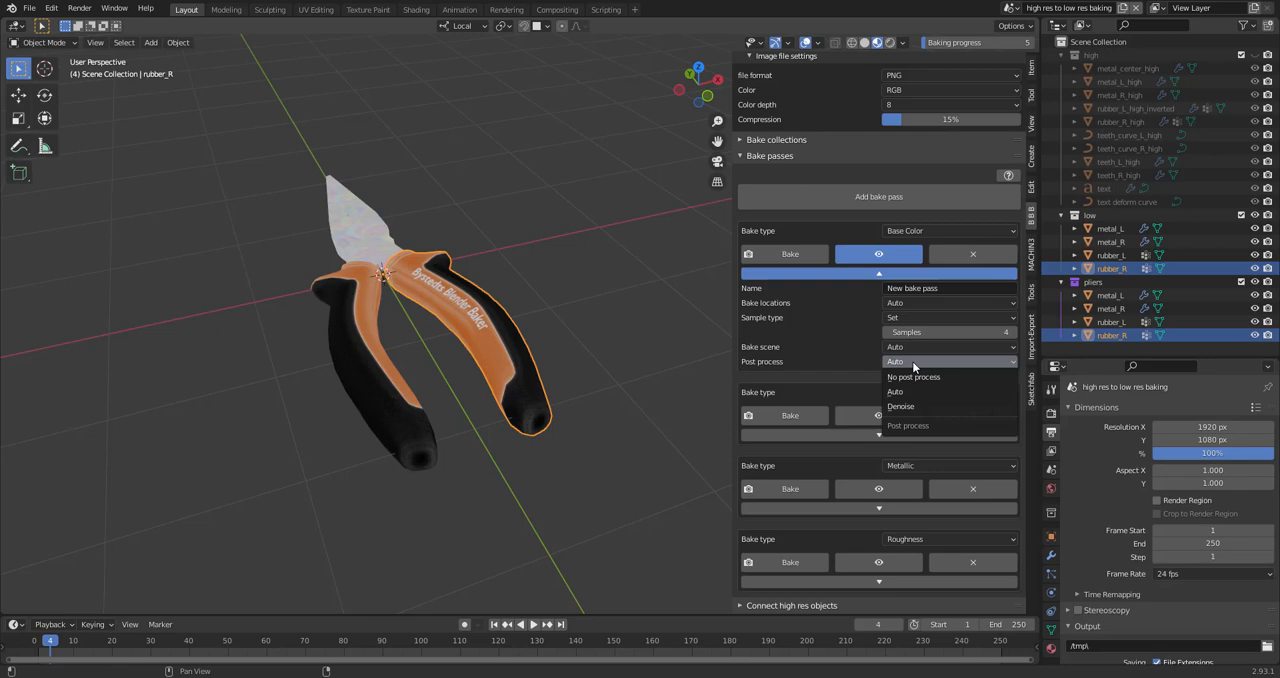
mouse_move(900, 406)
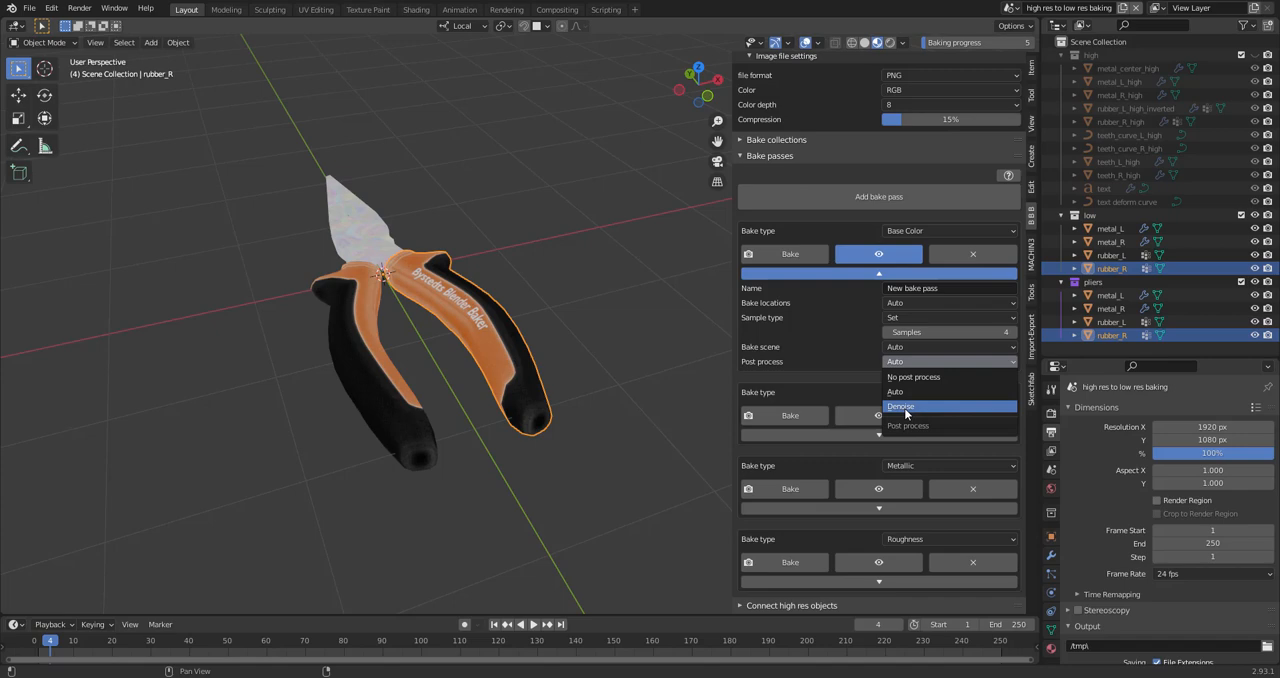
left_click(900, 392)
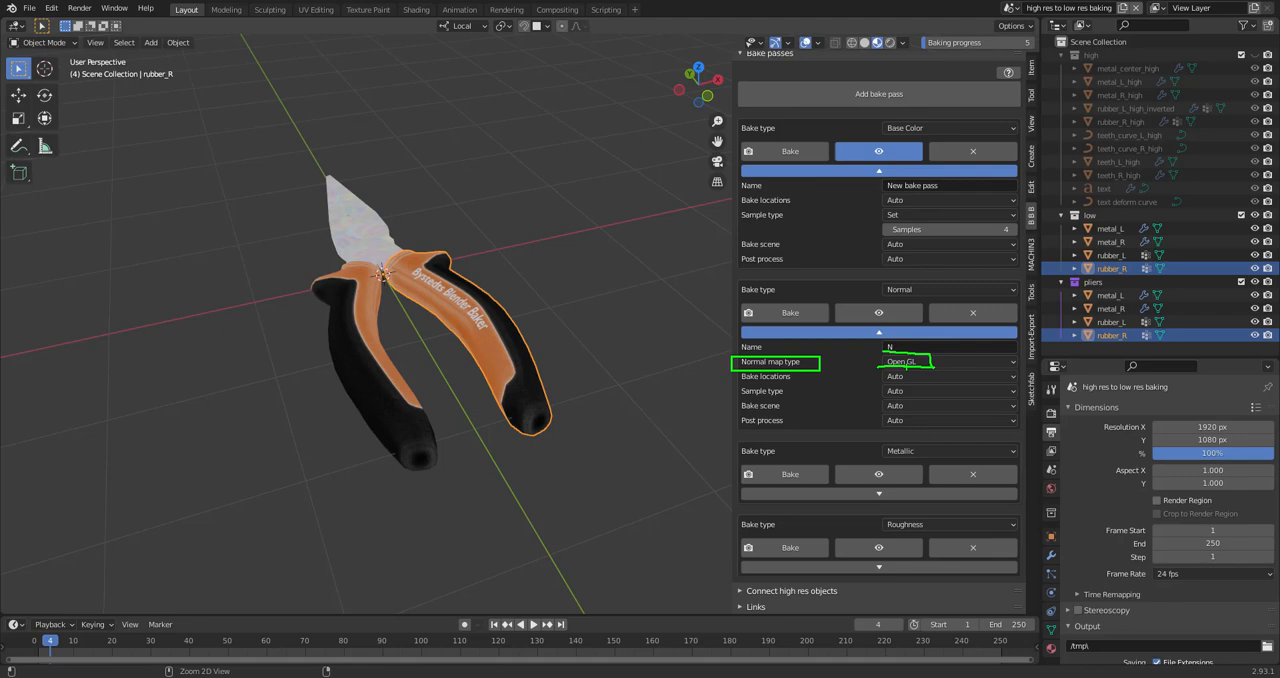
left_click(948, 528)
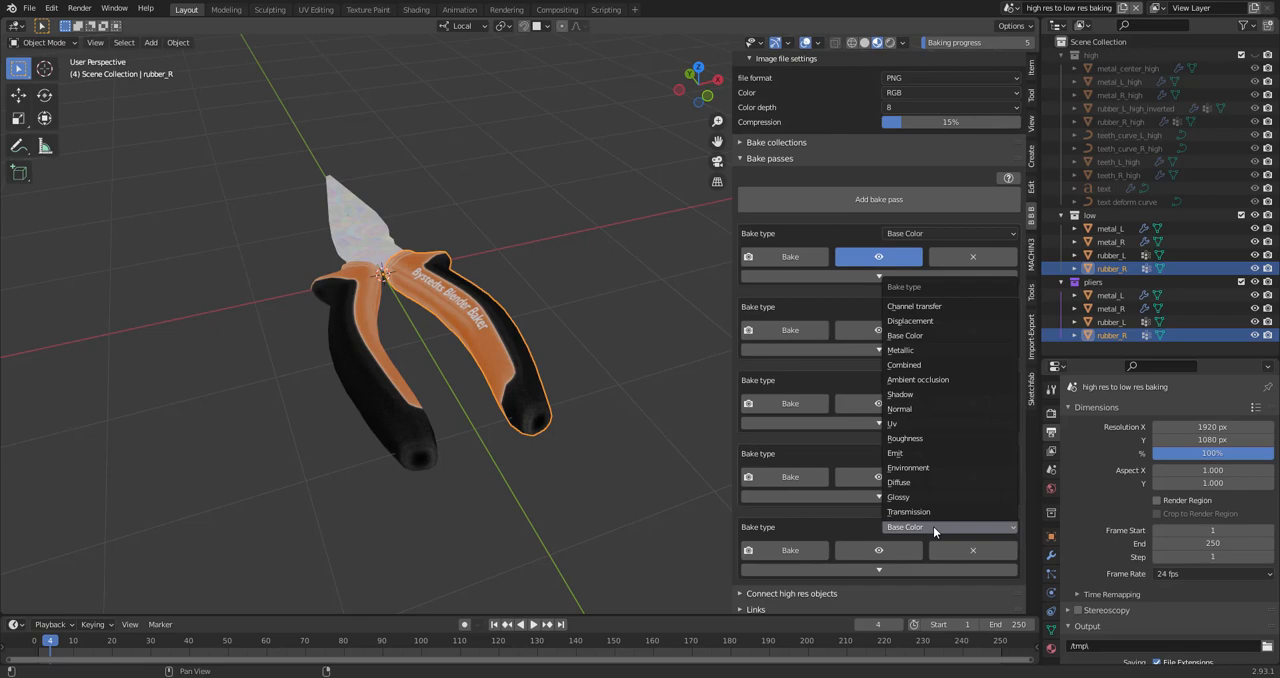
mouse_move(936, 320)
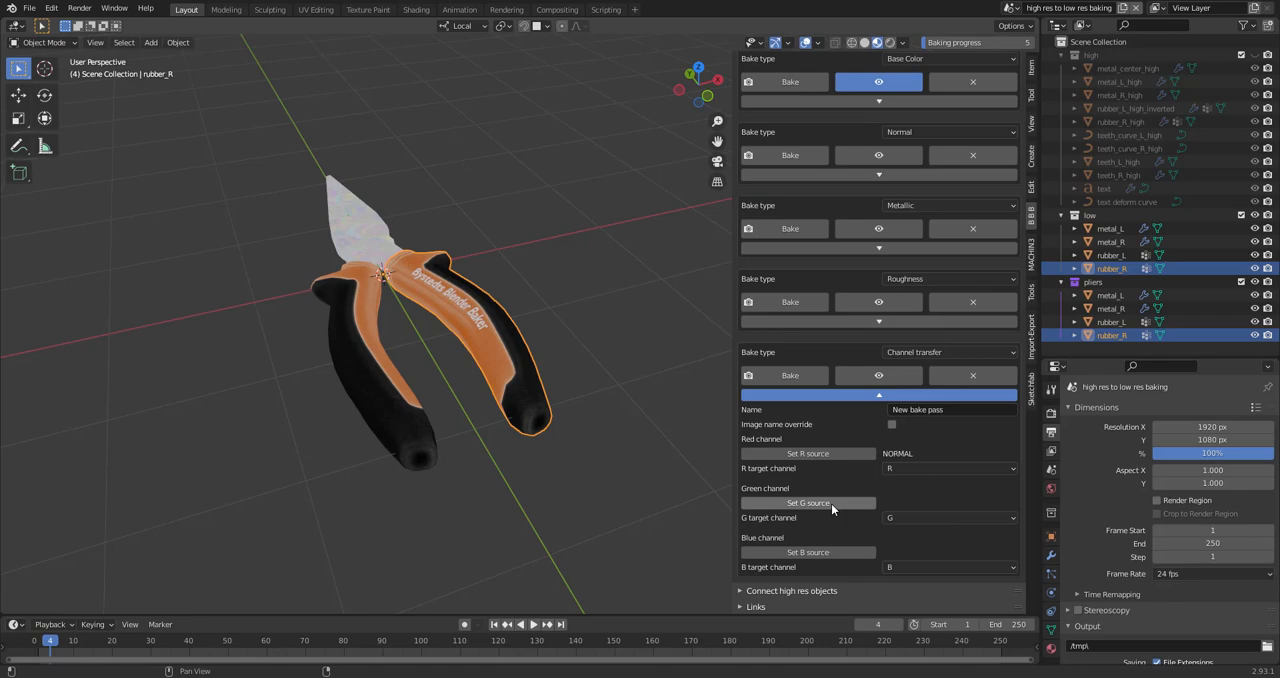
left_click(948, 468)
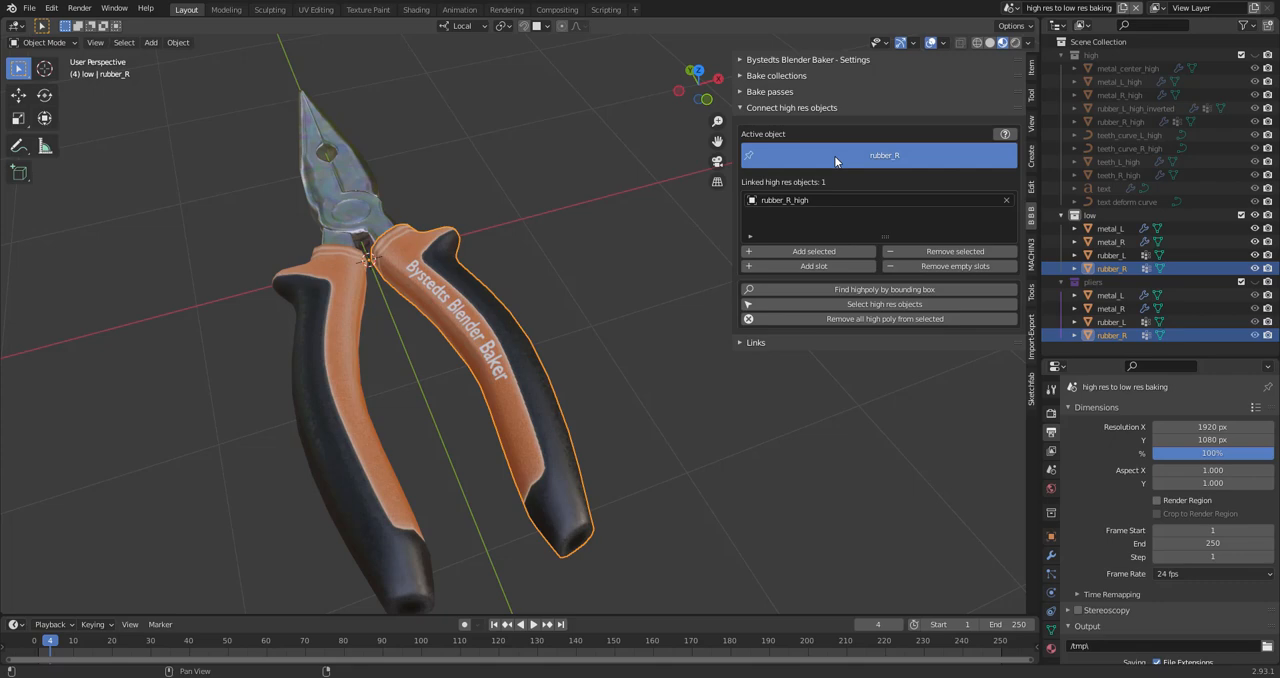
Step: Make metal_L active and add text as rubber_R's second linked high-res object
left_click(814, 252)
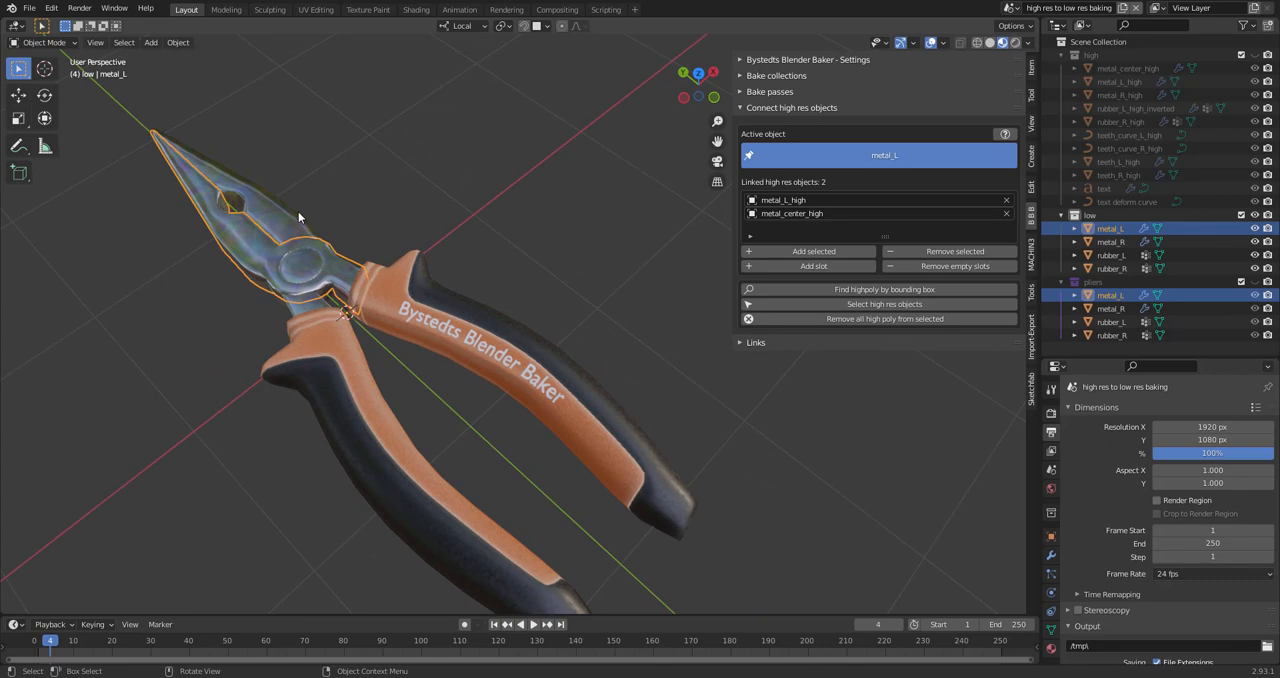
left_click(1110, 240)
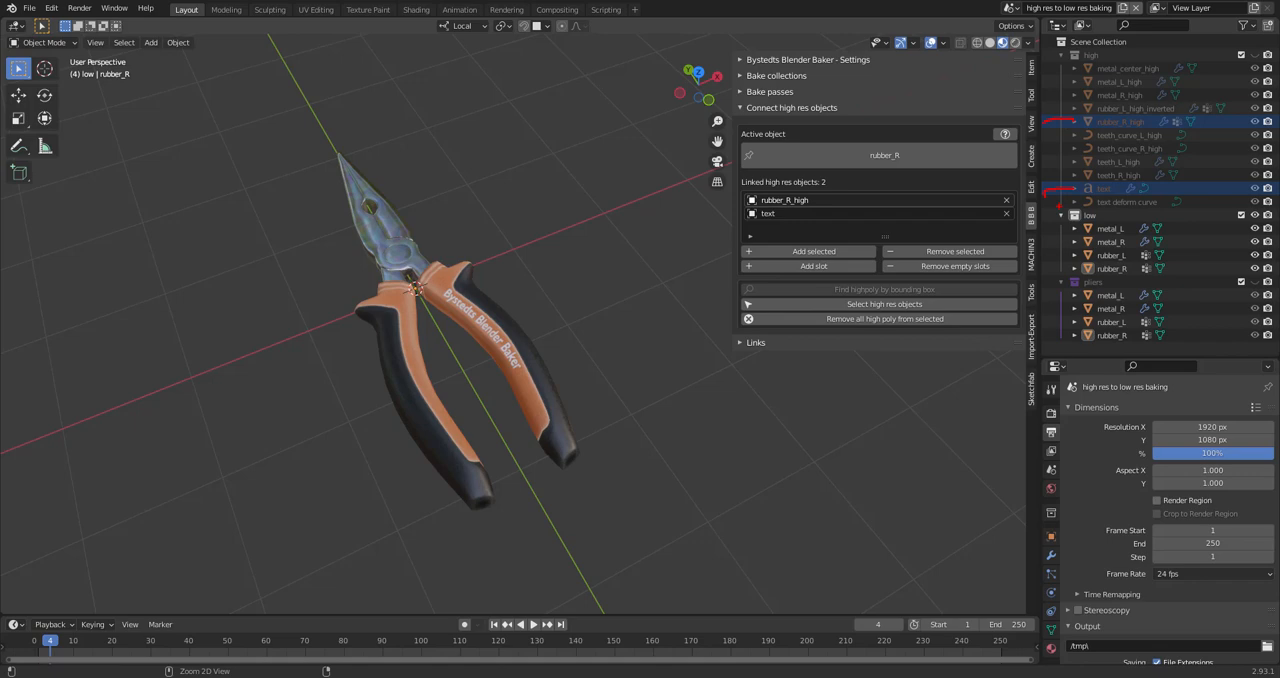
Step: Select the low pliers parts and open the Report bug feedback form from the Links section
left_click(884, 304)
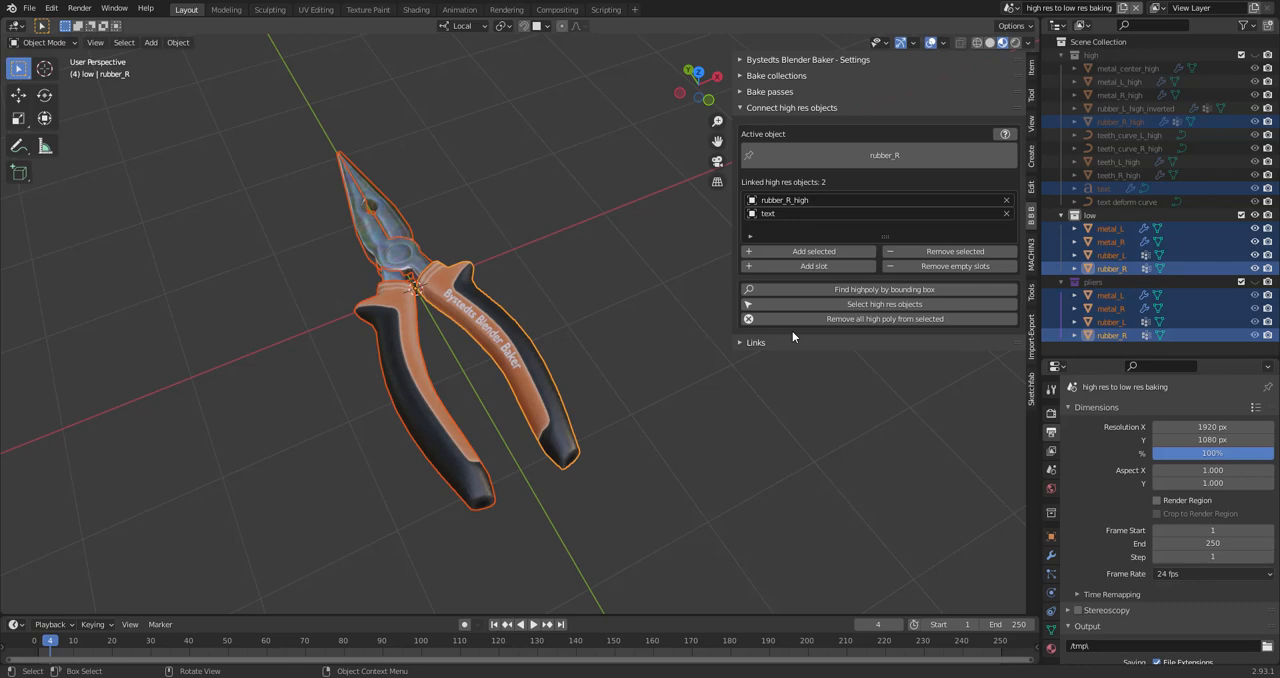
left_click(756, 124)
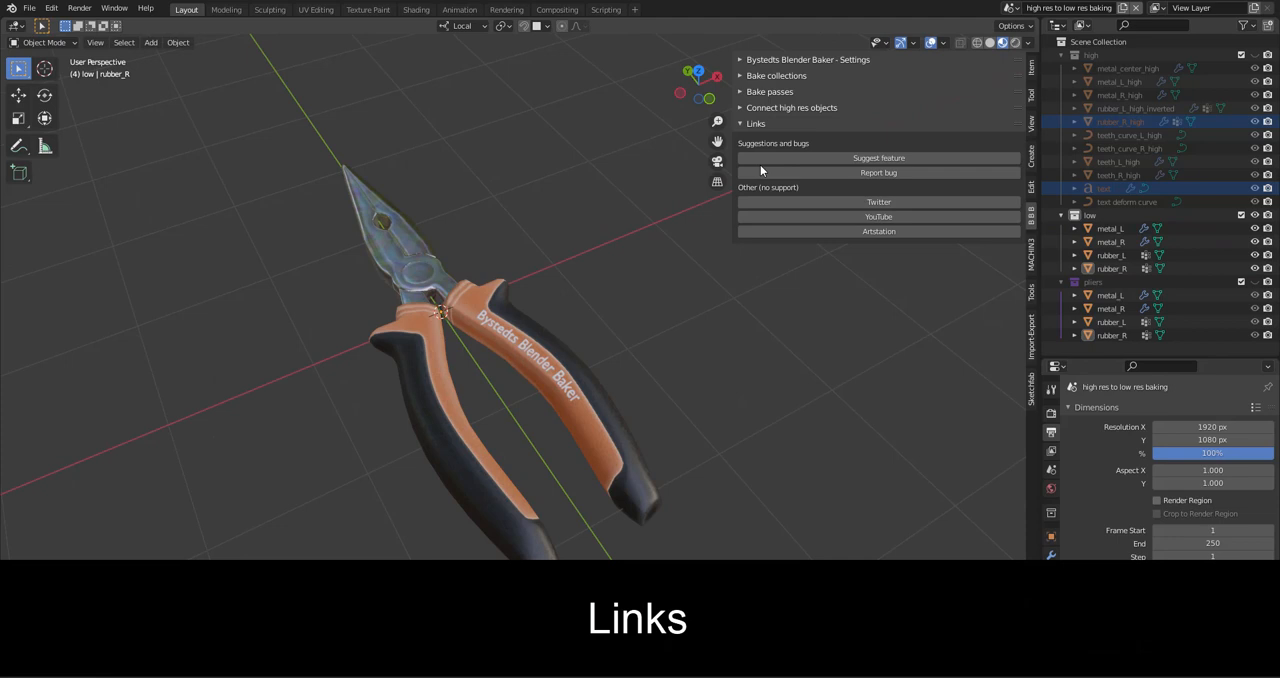
left_click(878, 172)
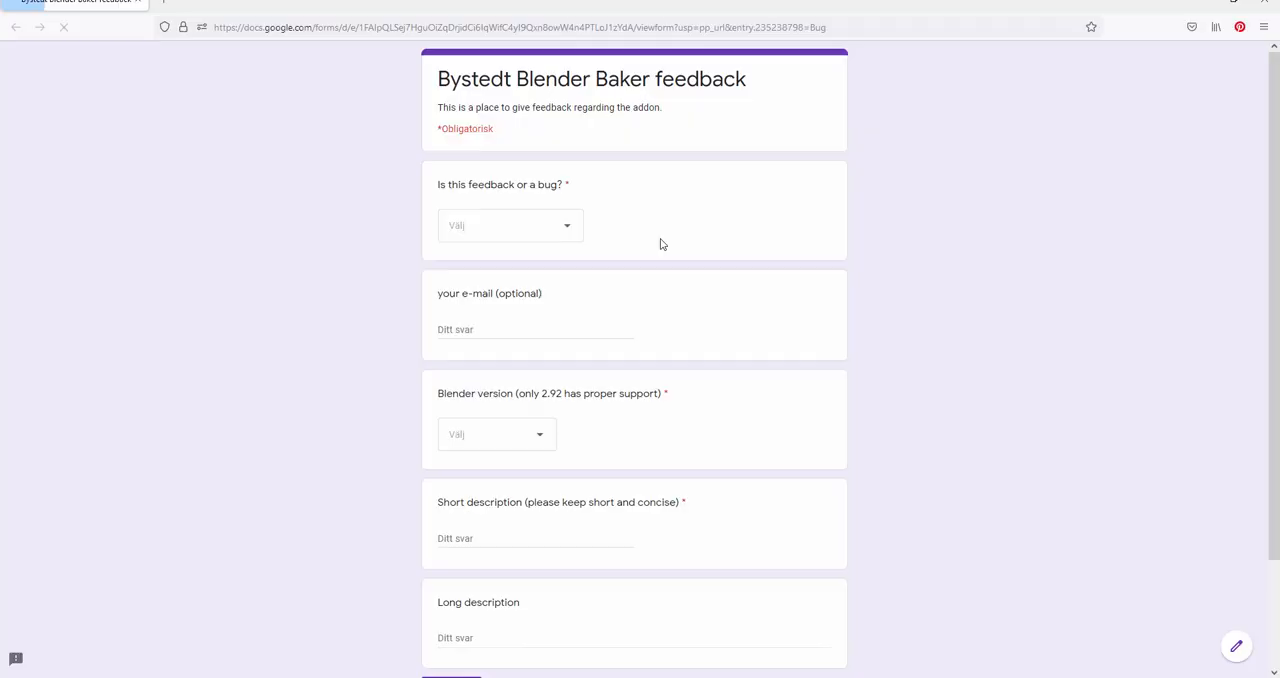